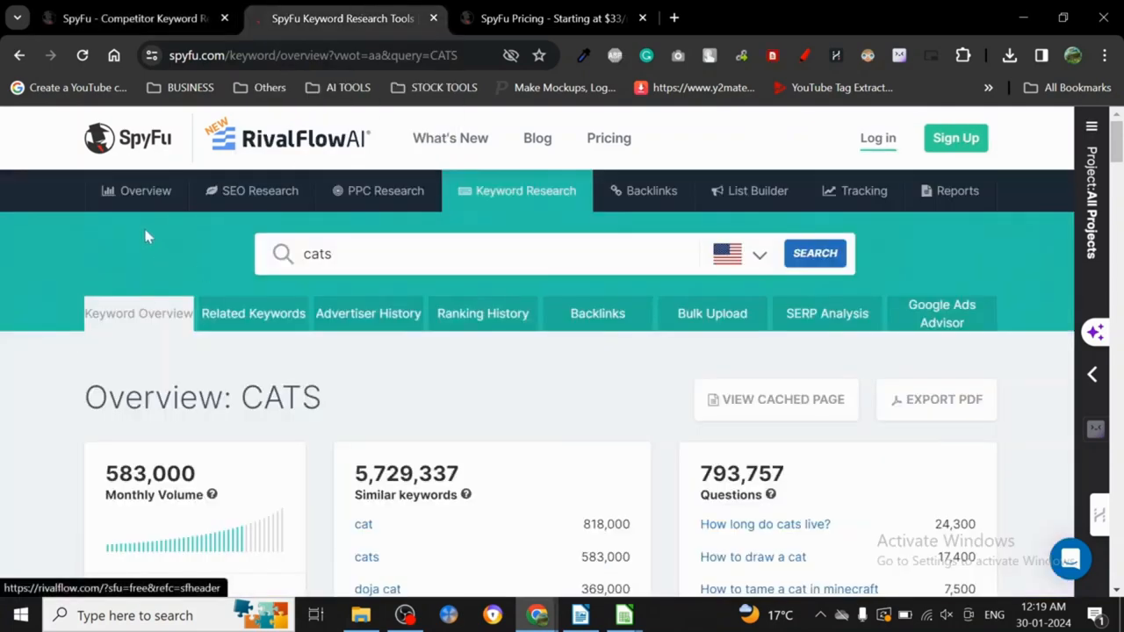
Scroll down the 'cats' Keyword Overview through similar keywords, questions and also-ranks-for cards.
{"action": "left_click", "coordinate": [260, 189]}
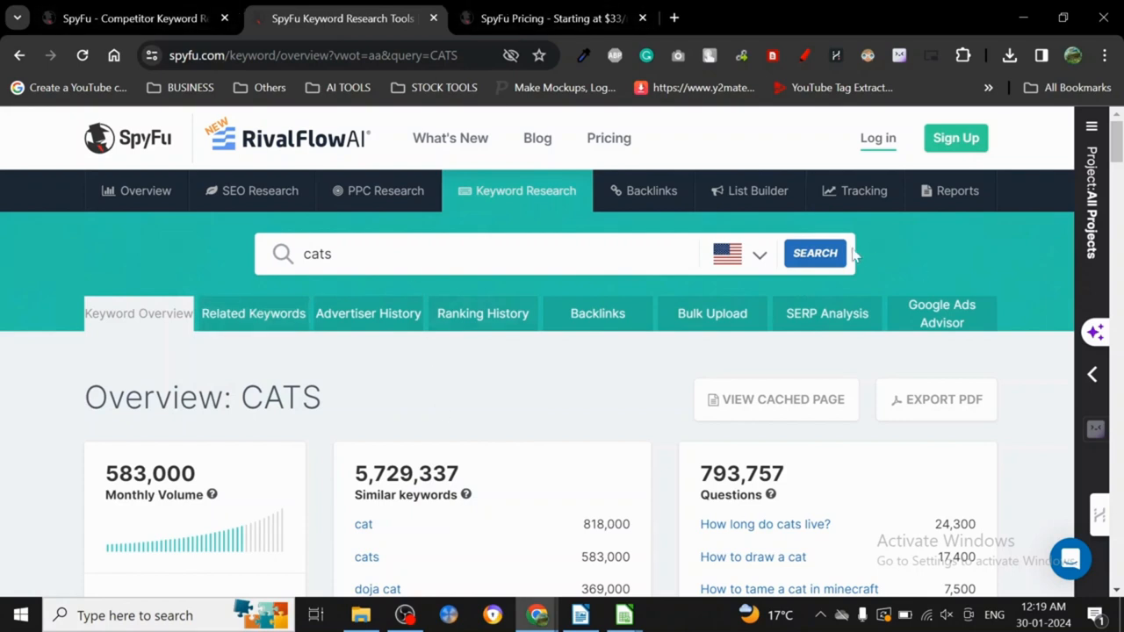
{"action": "scroll", "scroll_direction": "down", "scroll_amount": 3}
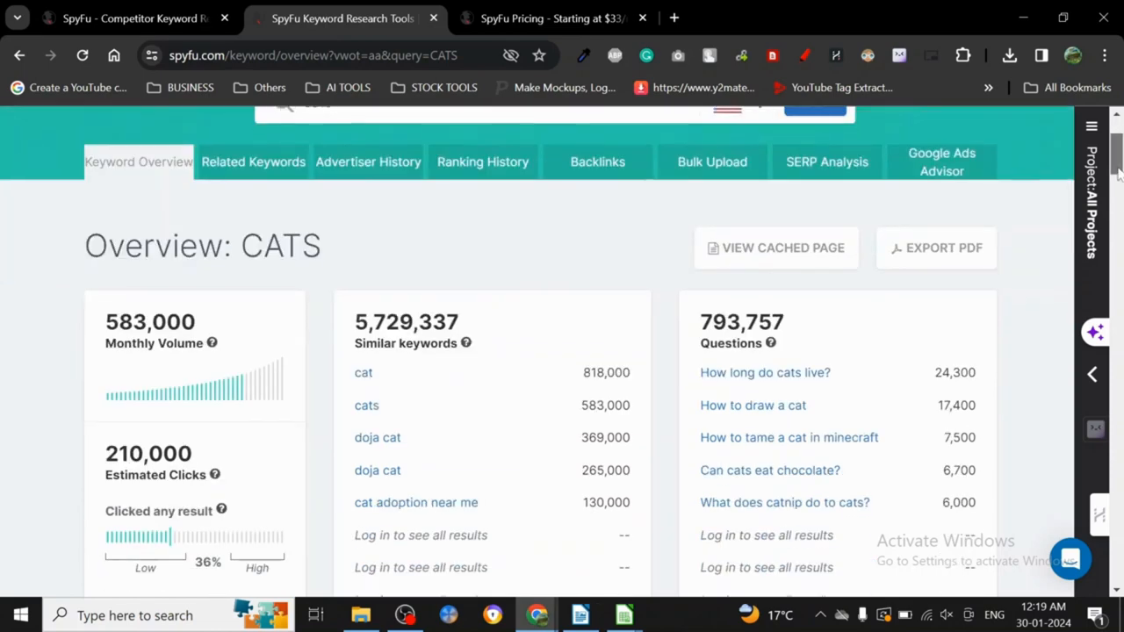
{"action": "scroll", "scroll_direction": "down", "scroll_amount": 3}
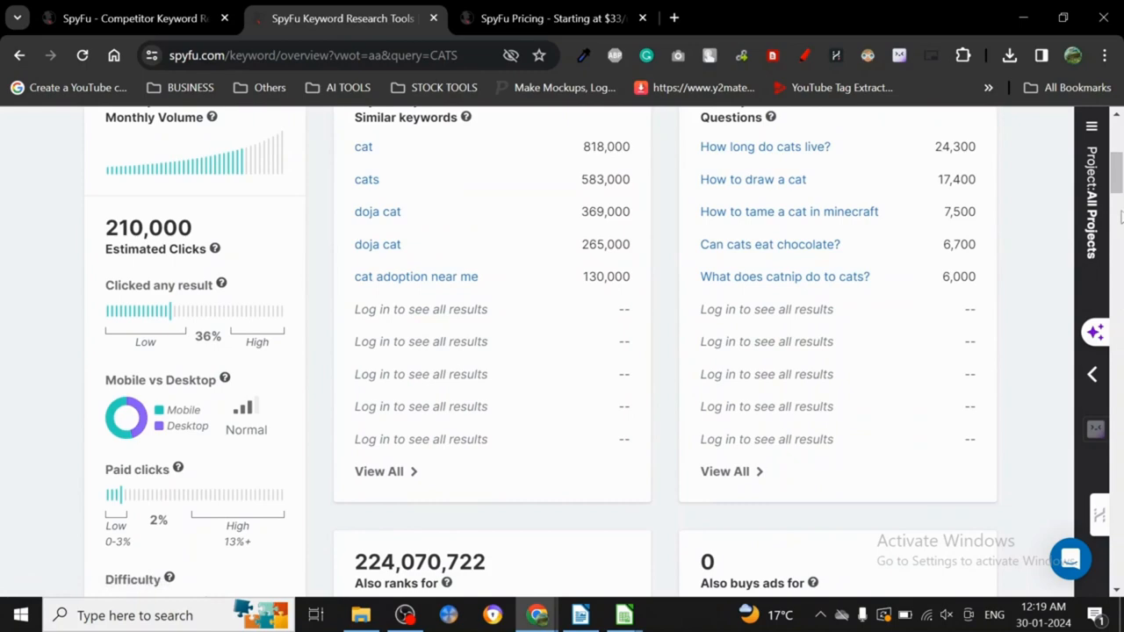
{"action": "scroll", "scroll_direction": "down", "scroll_amount": 3}
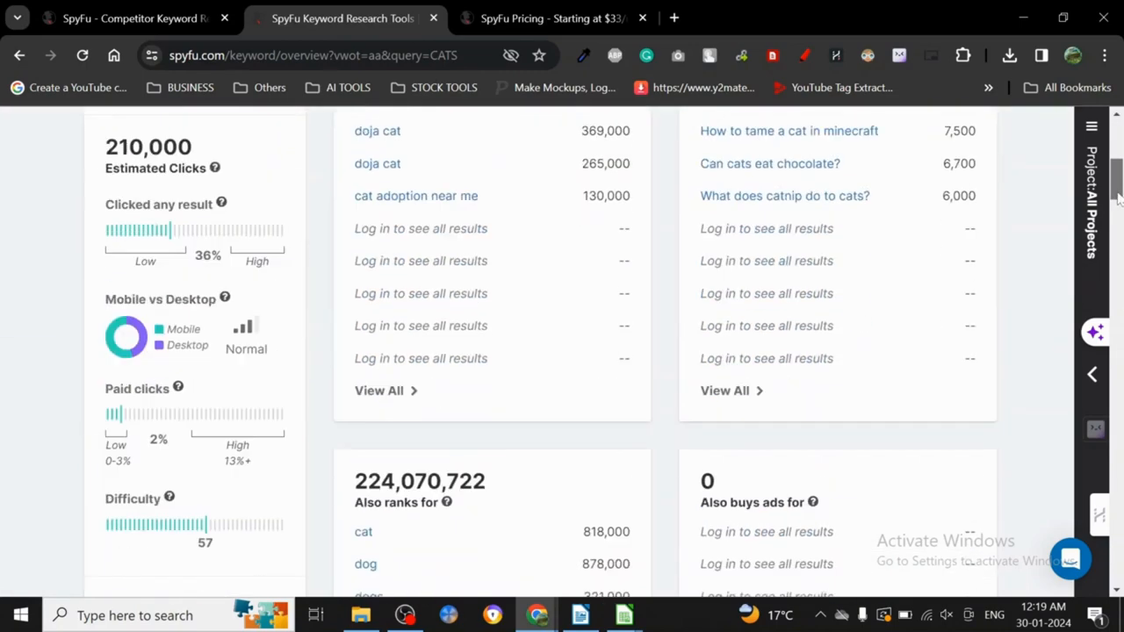
{"action": "scroll", "scroll_direction": "down", "scroll_amount": 3}
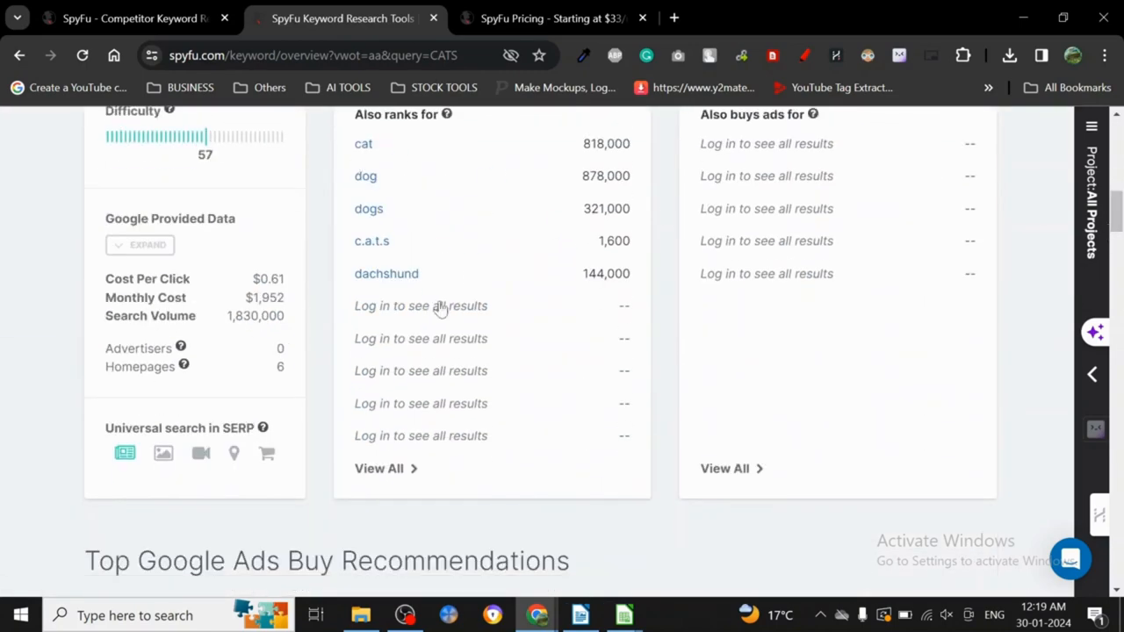
{"action": "scroll", "scroll_direction": "down", "scroll_amount": 3}
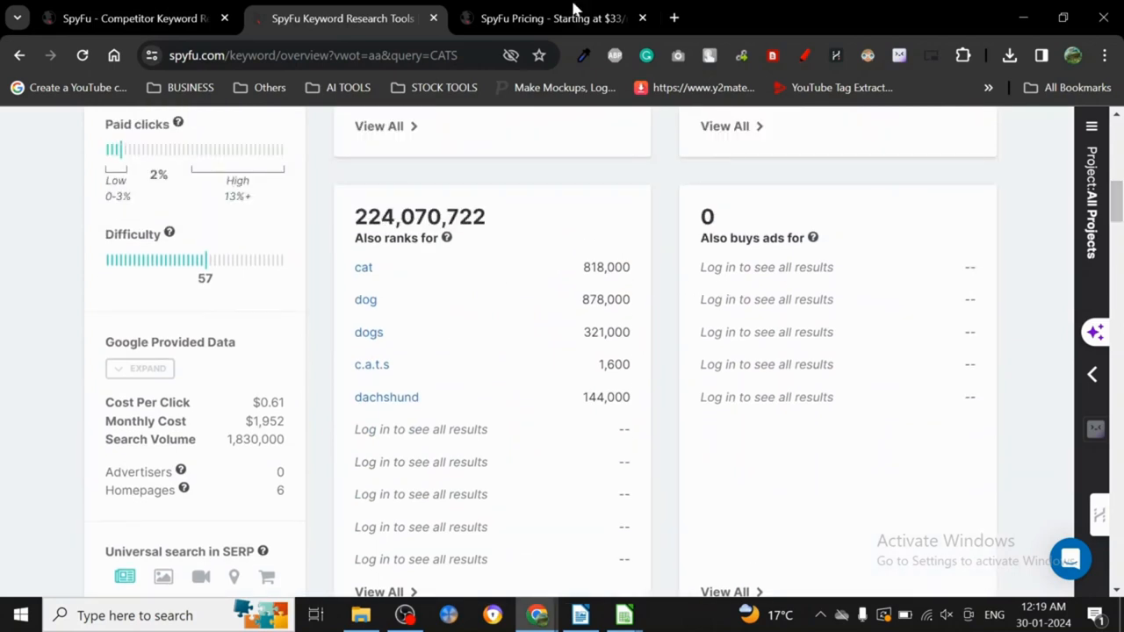
{"action": "mouse_move", "coordinate": [553, 332]}
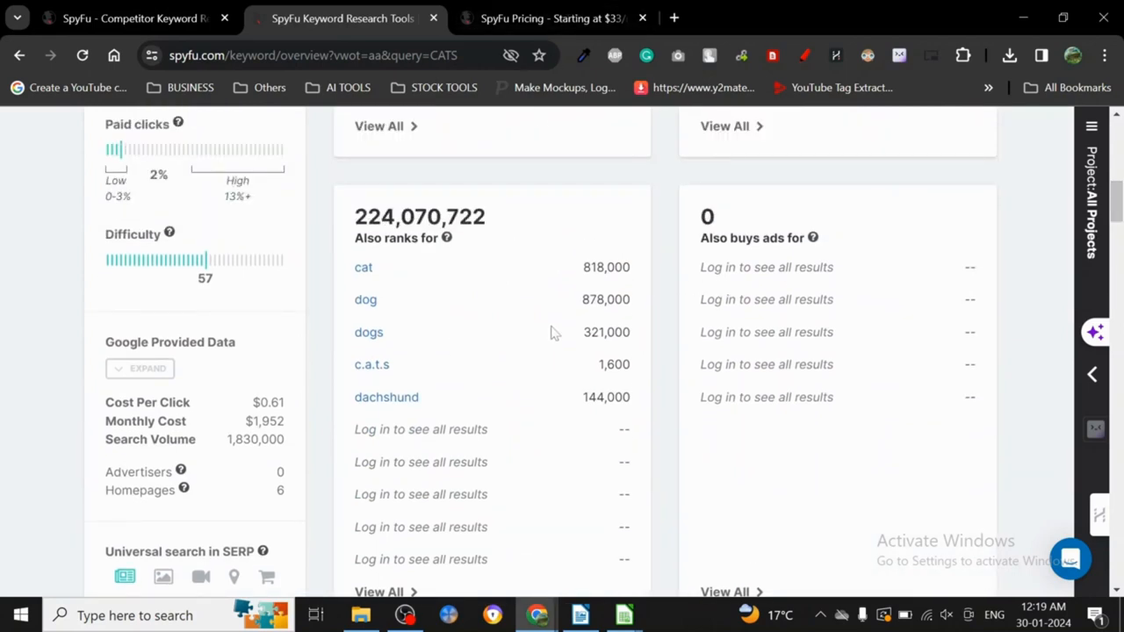
{"action": "scroll", "scroll_direction": "down", "scroll_amount": 3}
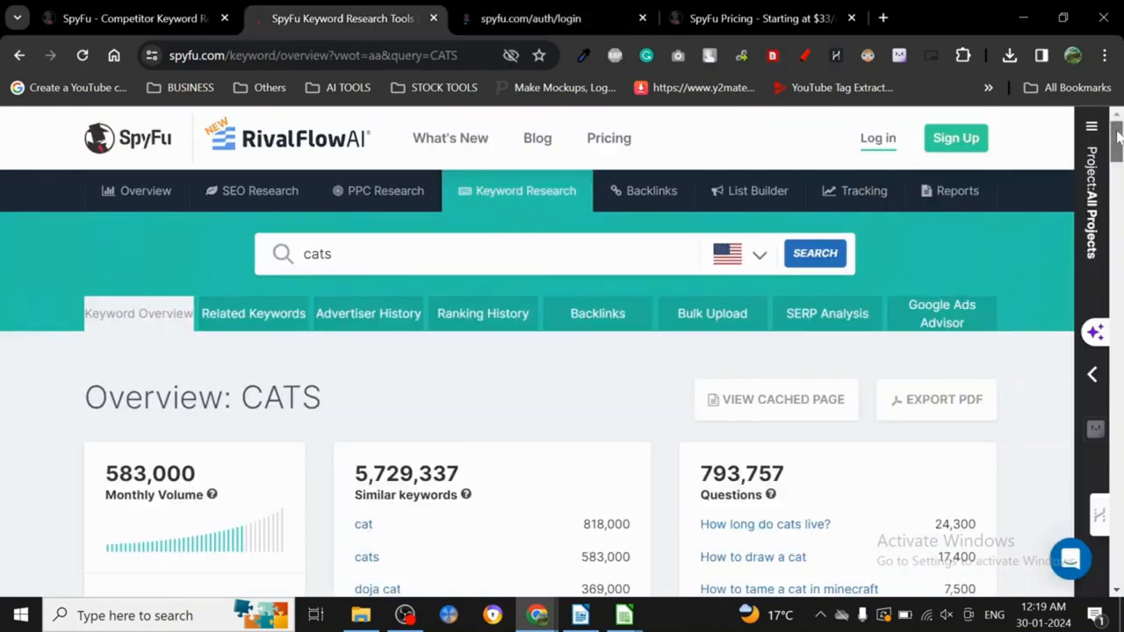
{"action": "scroll", "scroll_direction": "down", "scroll_amount": 3}
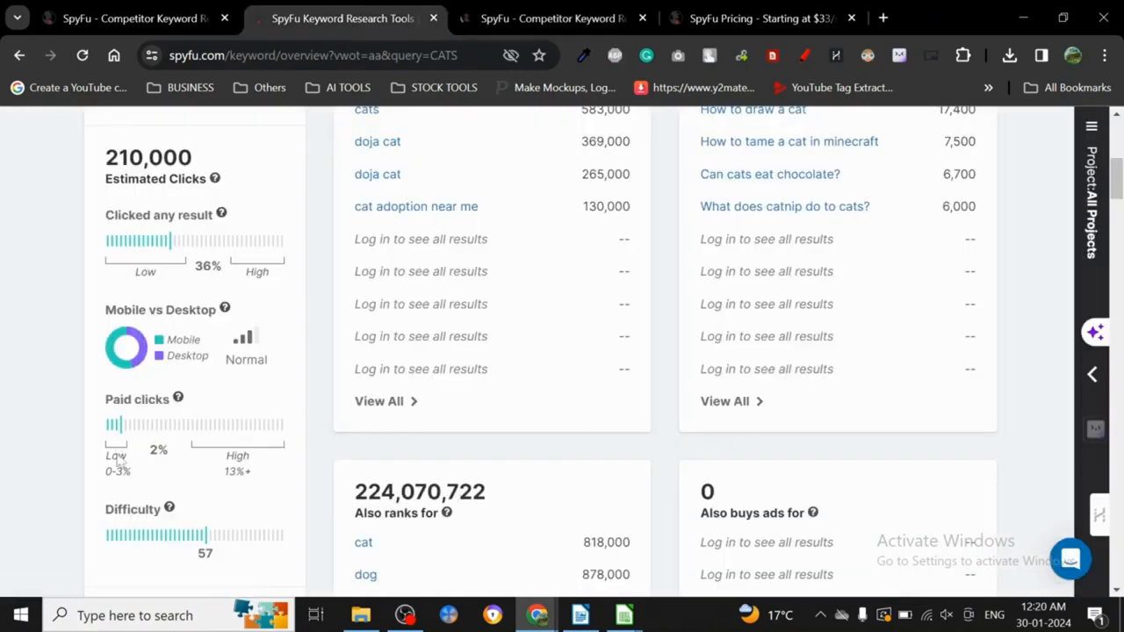
{"action": "mouse_move", "coordinate": [211, 536]}
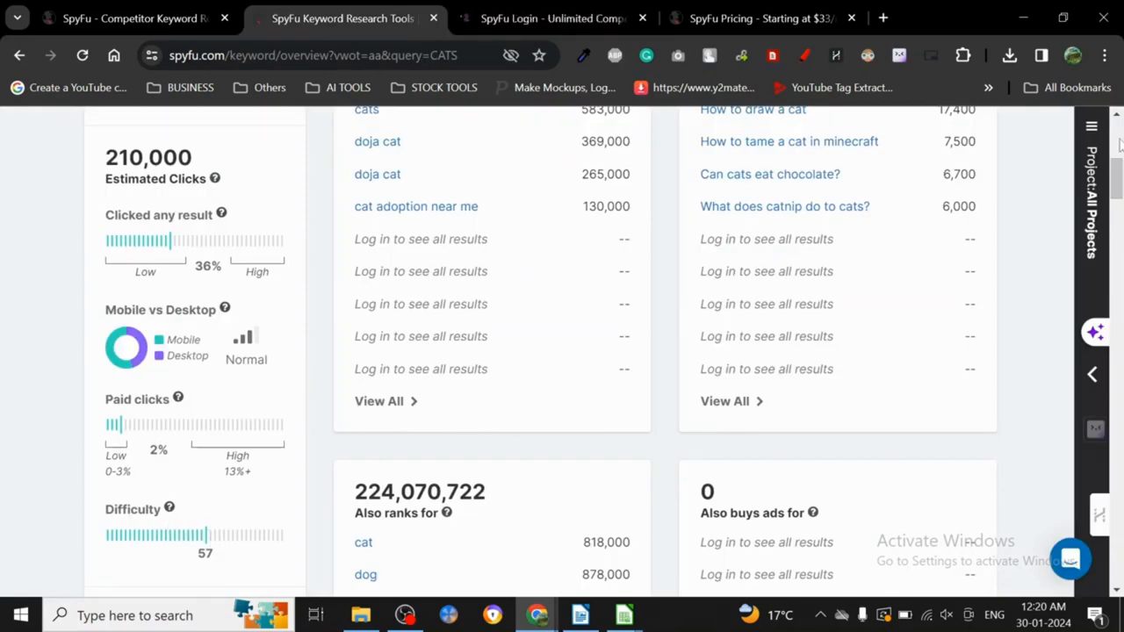
{"action": "scroll", "scroll_direction": "down", "scroll_amount": 3}
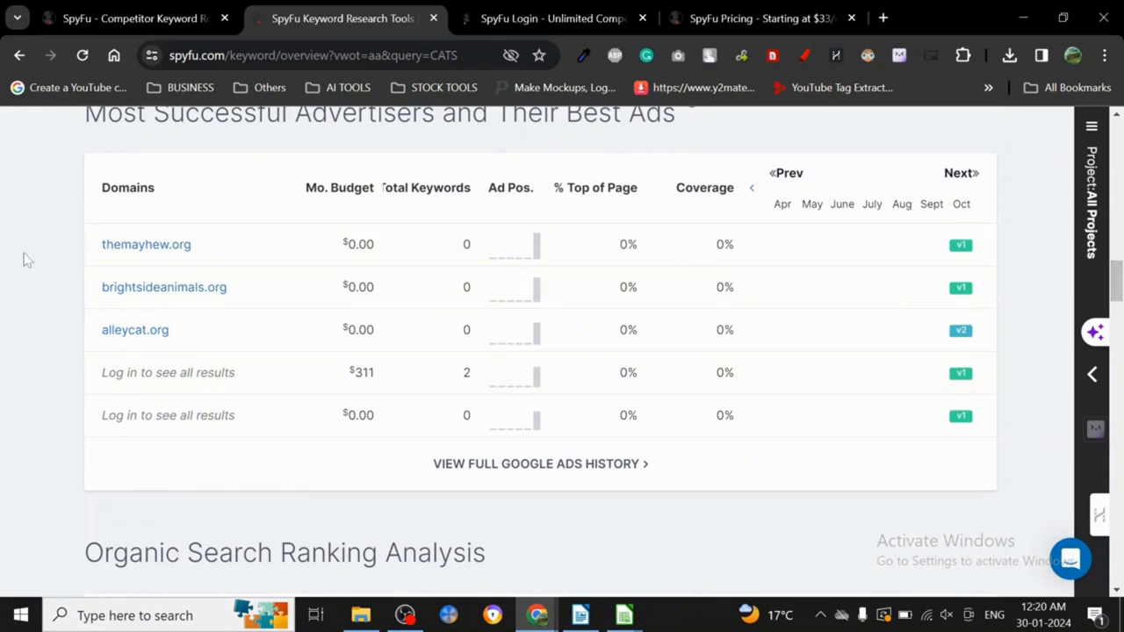
{"action": "scroll", "scroll_direction": "down", "scroll_amount": 3}
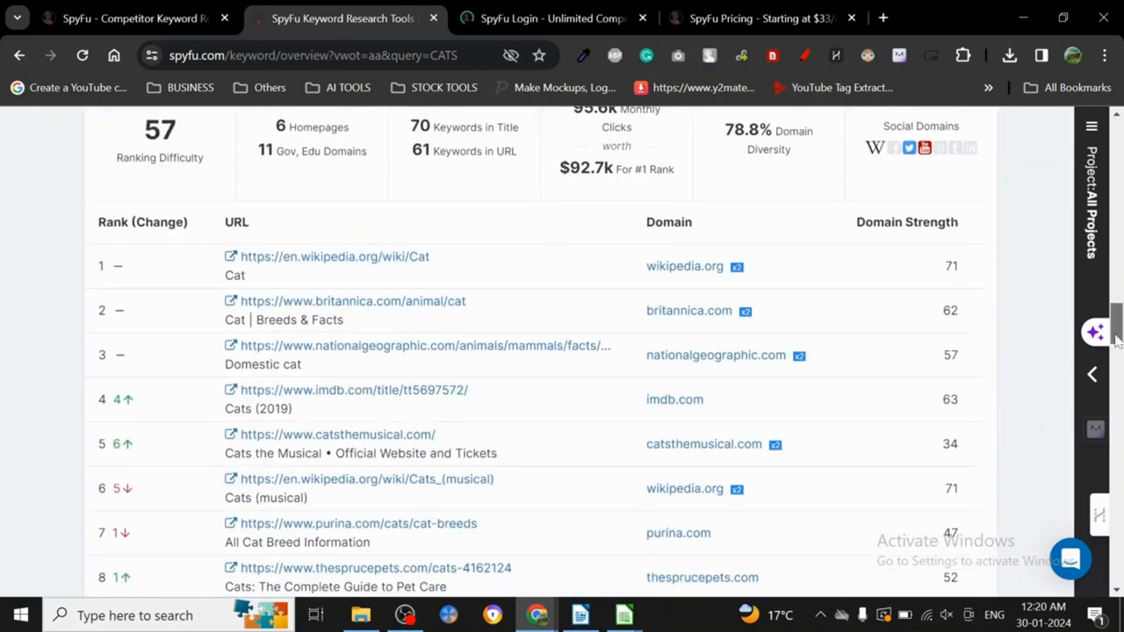
{"action": "scroll", "scroll_direction": "up", "scroll_amount": 3}
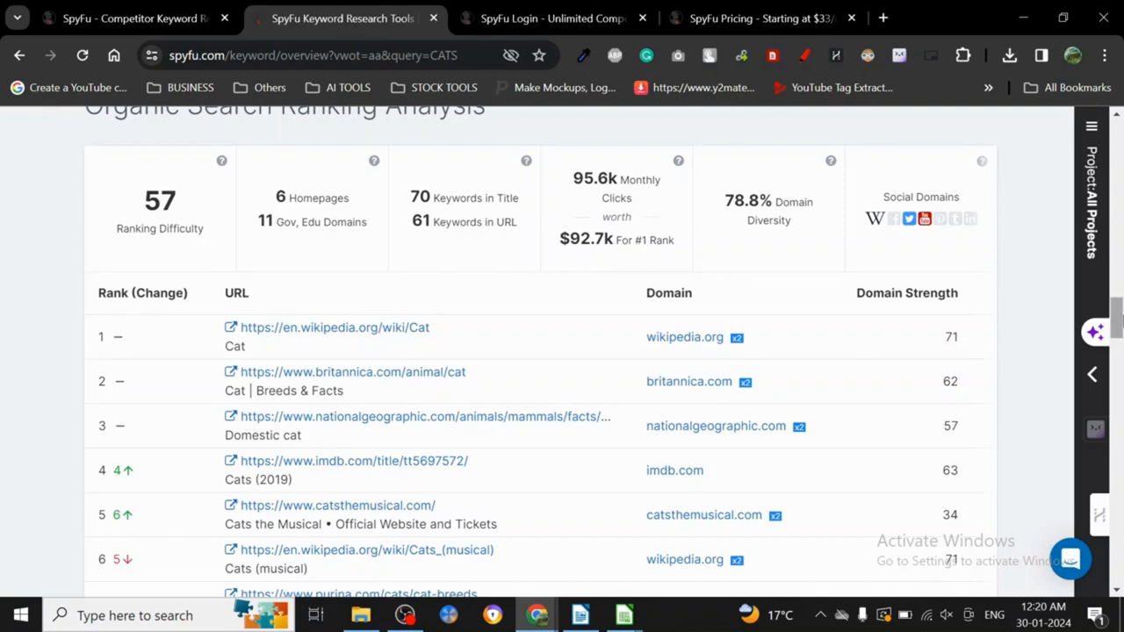
{"action": "scroll", "scroll_direction": "down", "scroll_amount": 3}
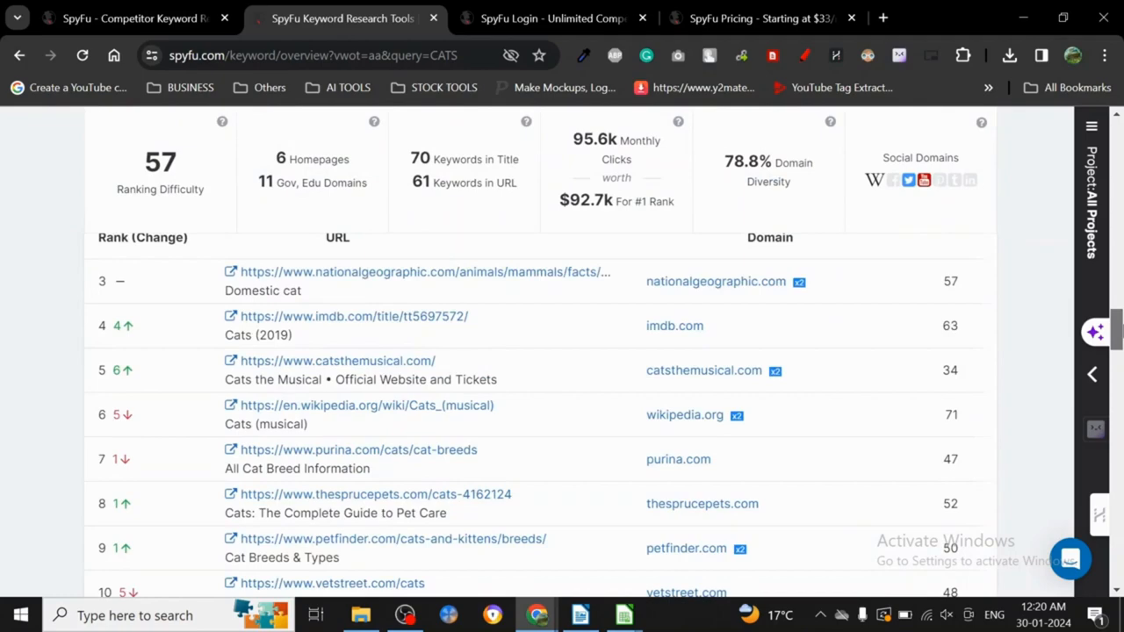
{"action": "scroll", "scroll_direction": "down", "scroll_amount": 3}
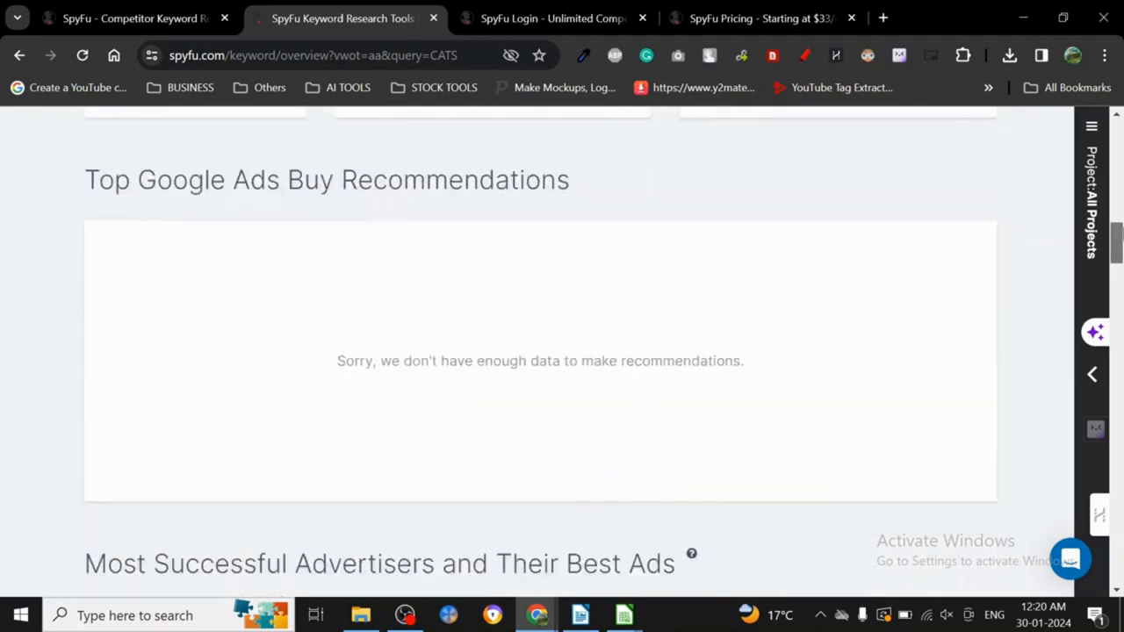
{"action": "scroll", "scroll_direction": "up", "scroll_amount": 3}
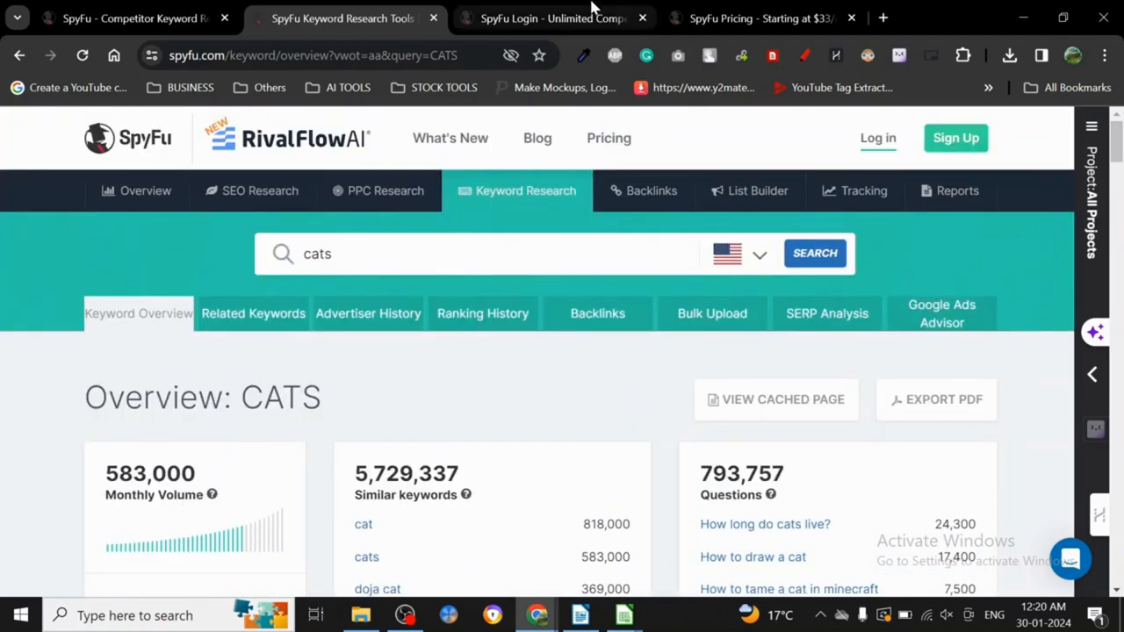
View the SpyFu login page with its Email field, then start Sign Up to reach the pricing plans.
{"action": "left_click", "coordinate": [552, 18]}
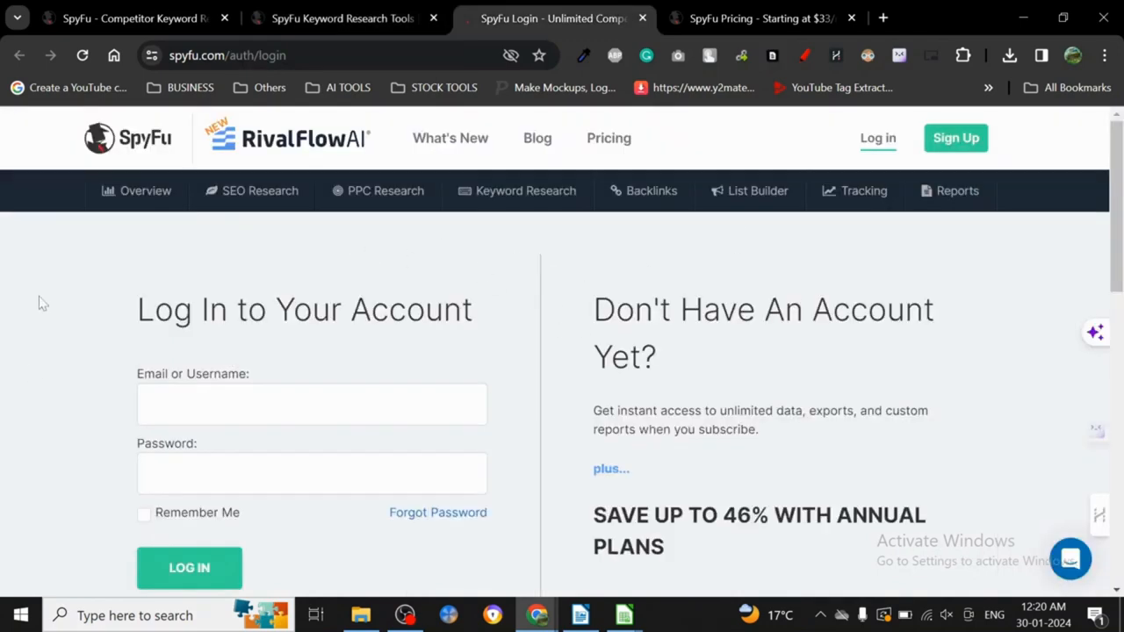
{"action": "left_click", "coordinate": [313, 404]}
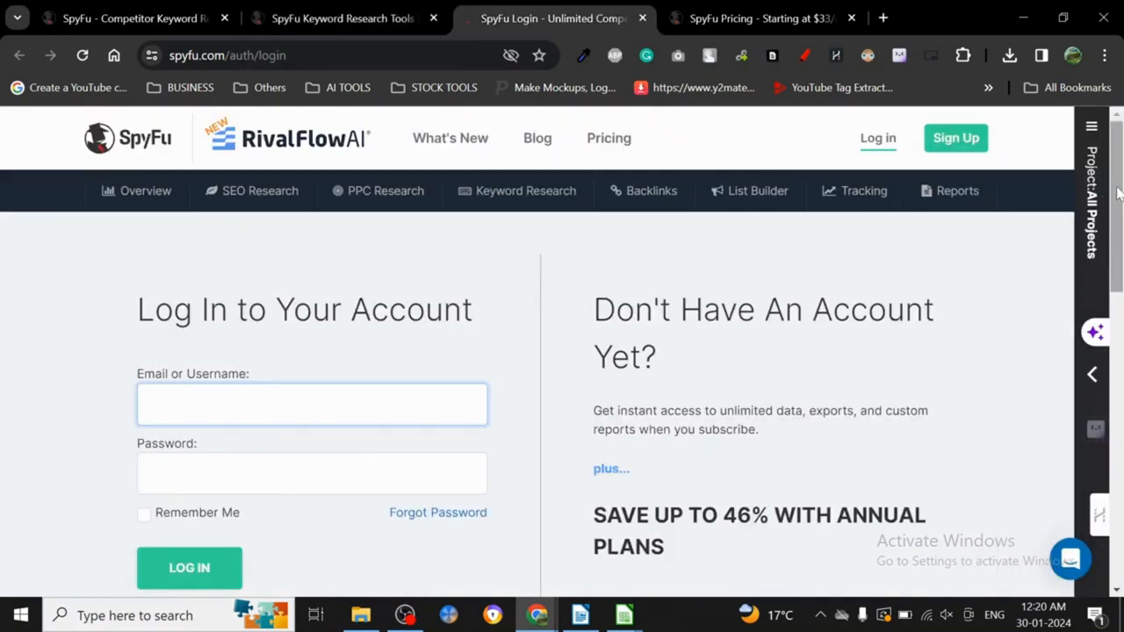
{"action": "scroll", "scroll_direction": "down", "scroll_amount": 3}
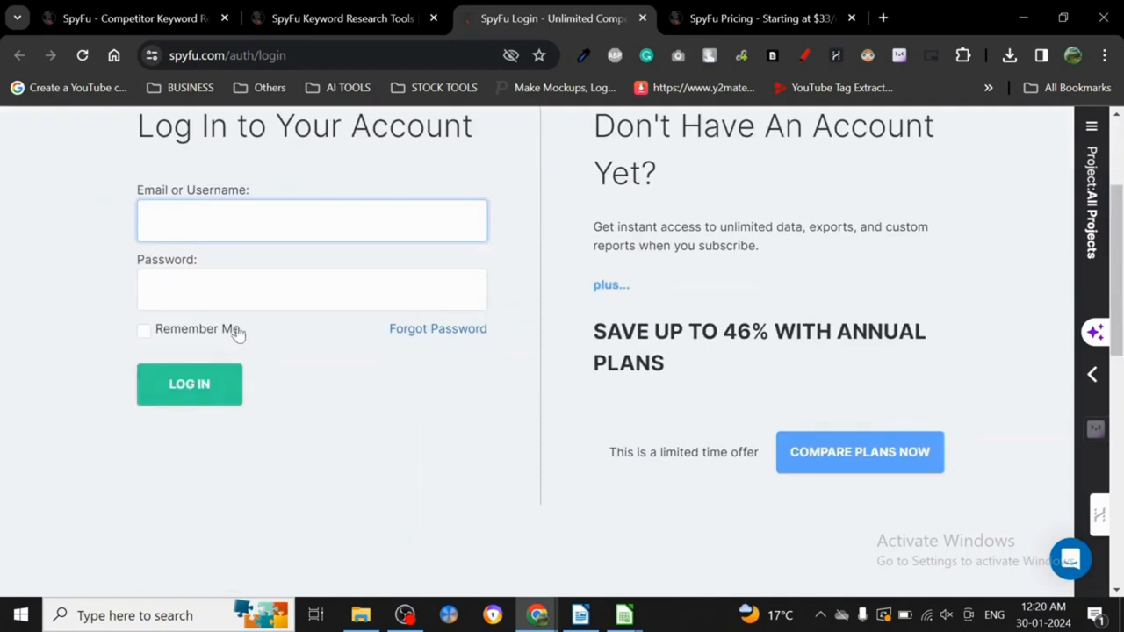
{"action": "left_click", "coordinate": [312, 289]}
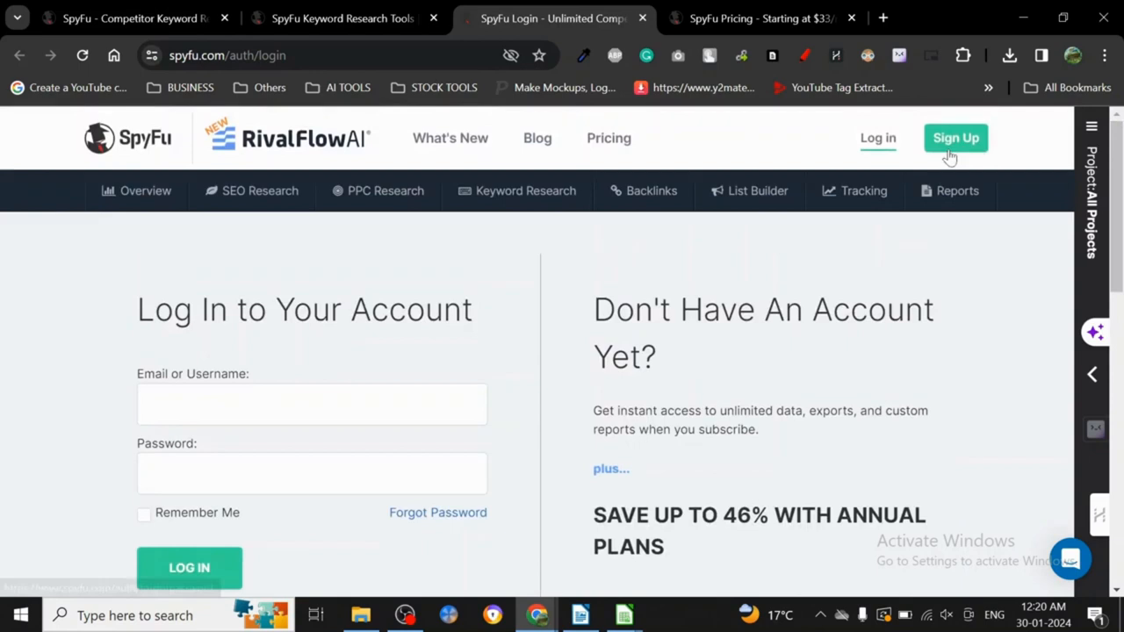
{"action": "left_click", "coordinate": [956, 137]}
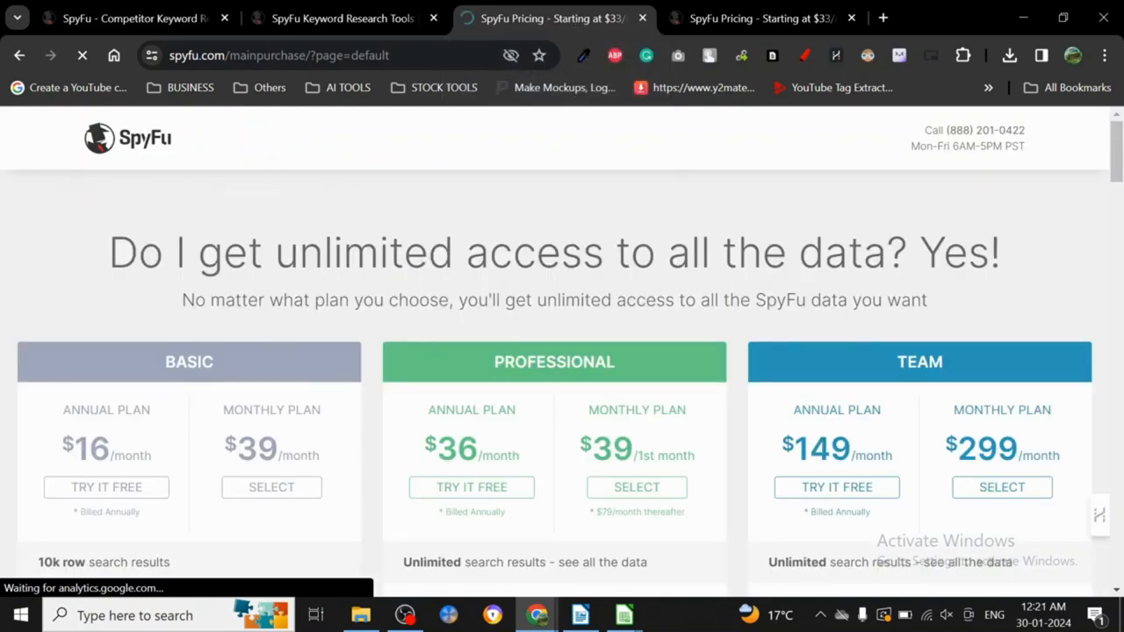
{"action": "scroll", "scroll_direction": "down", "scroll_amount": 3}
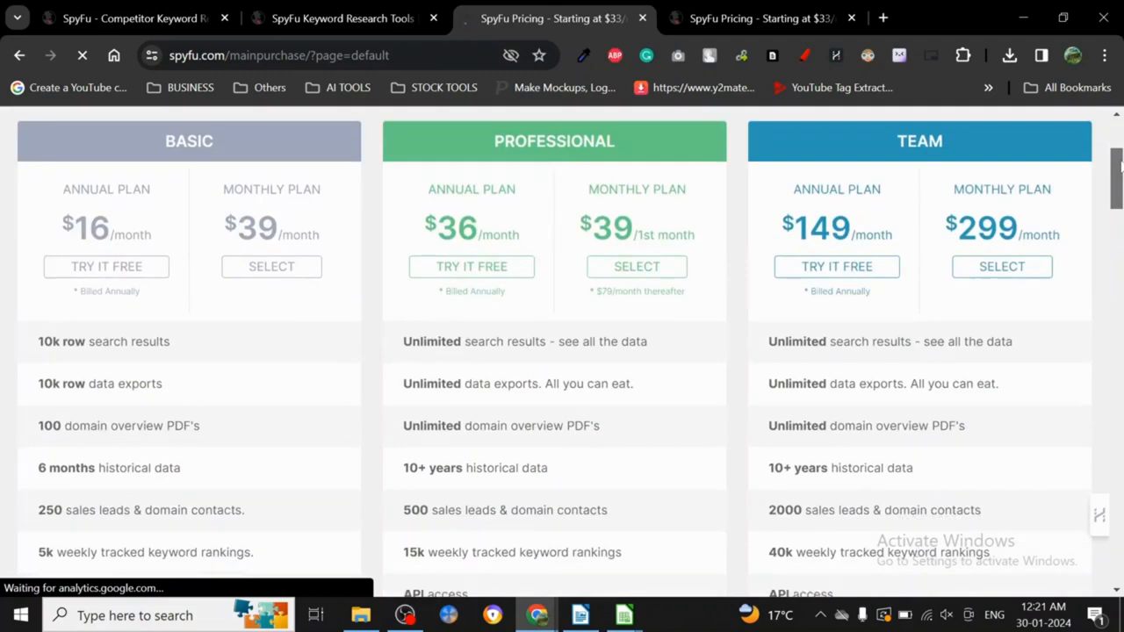
{"action": "scroll", "scroll_direction": "down", "scroll_amount": 3}
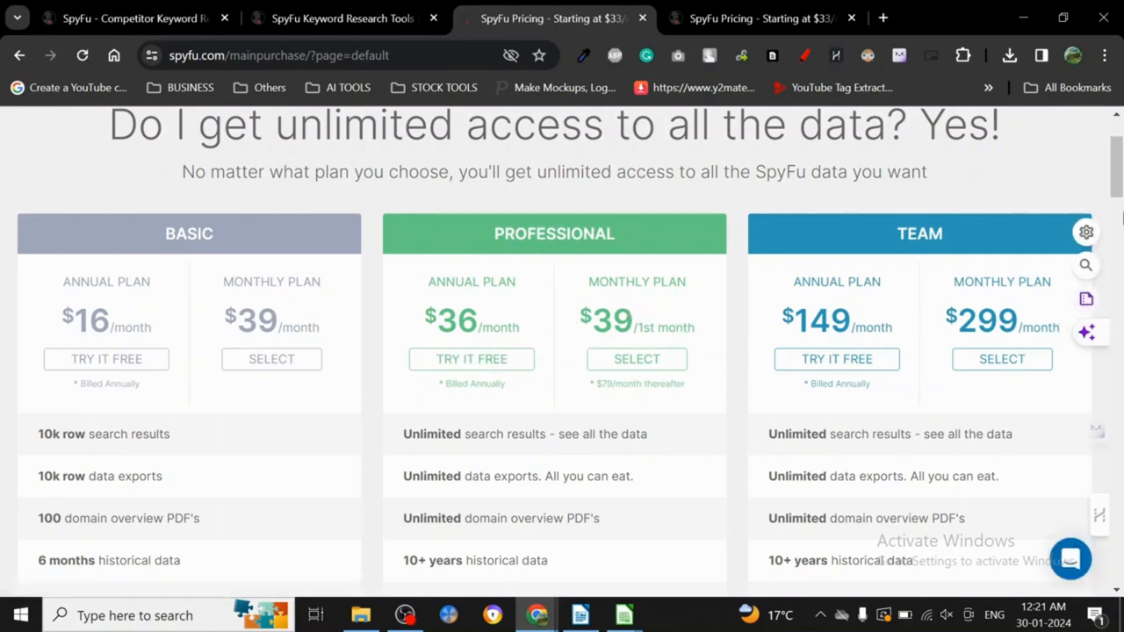
{"action": "scroll", "scroll_direction": "down", "scroll_amount": 3}
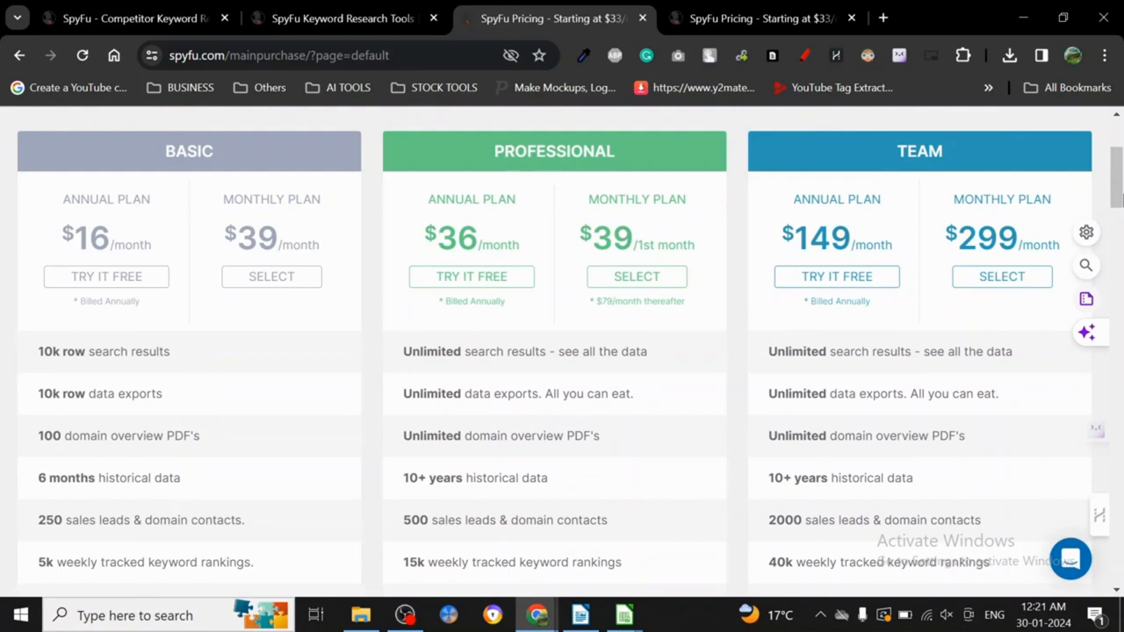
{"action": "mouse_move", "coordinate": [689, 272]}
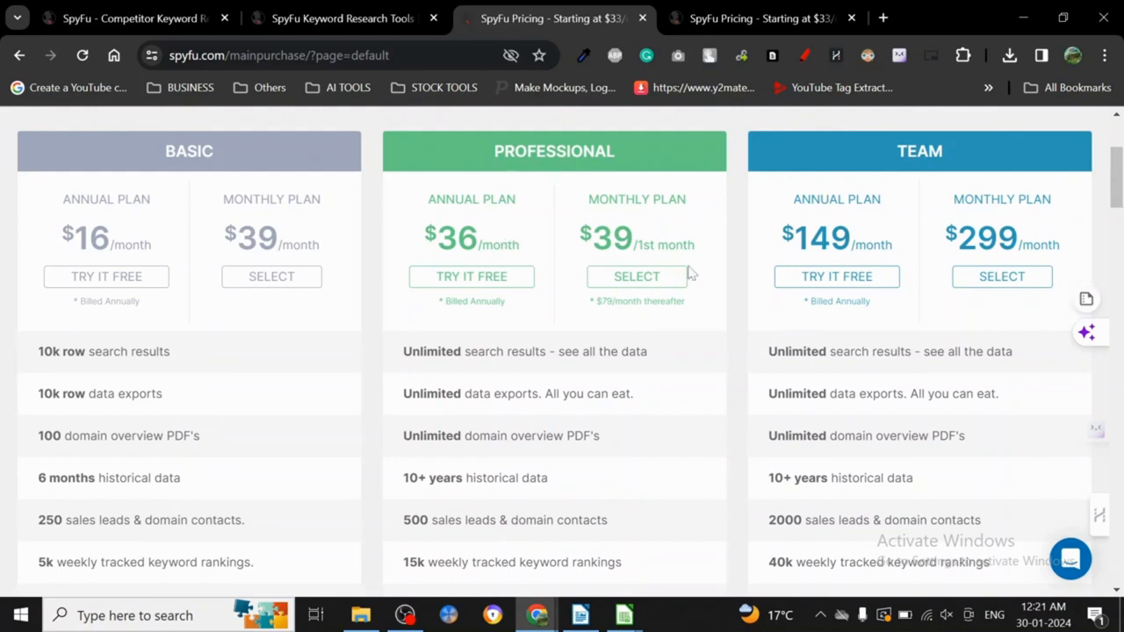
{"action": "mouse_move", "coordinate": [654, 320]}
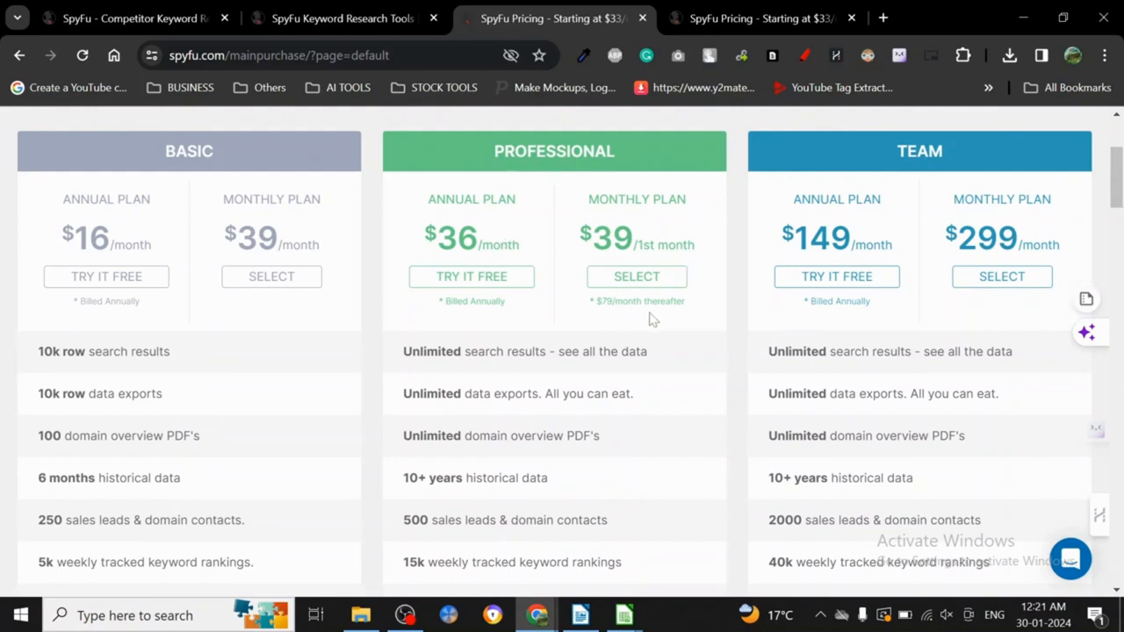
{"action": "mouse_move", "coordinate": [244, 274]}
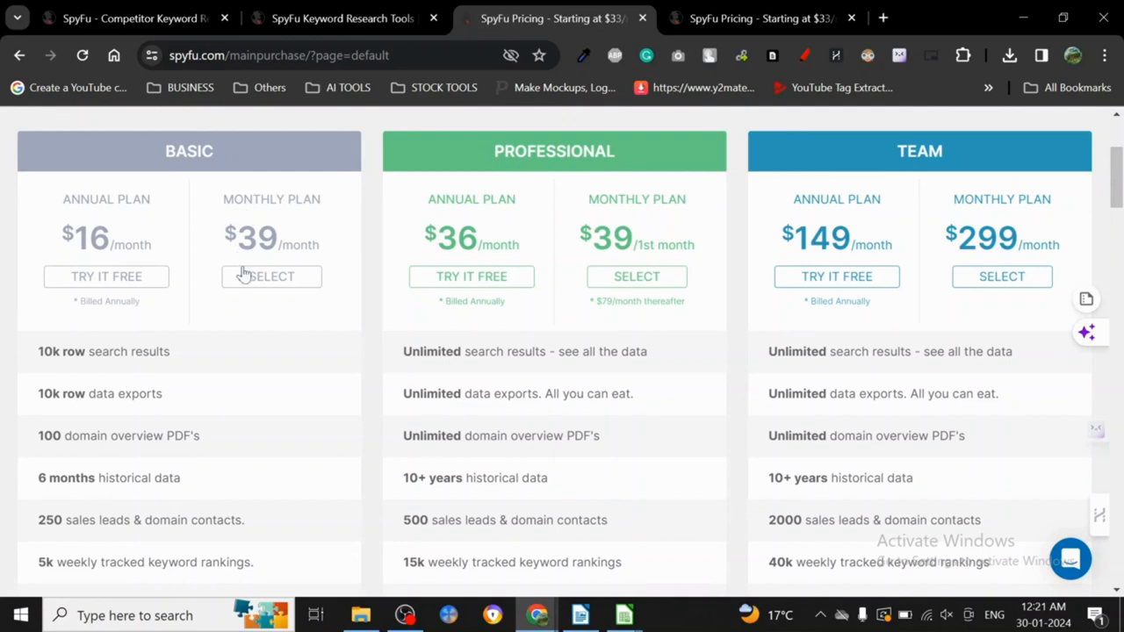
{"action": "mouse_move", "coordinate": [279, 325]}
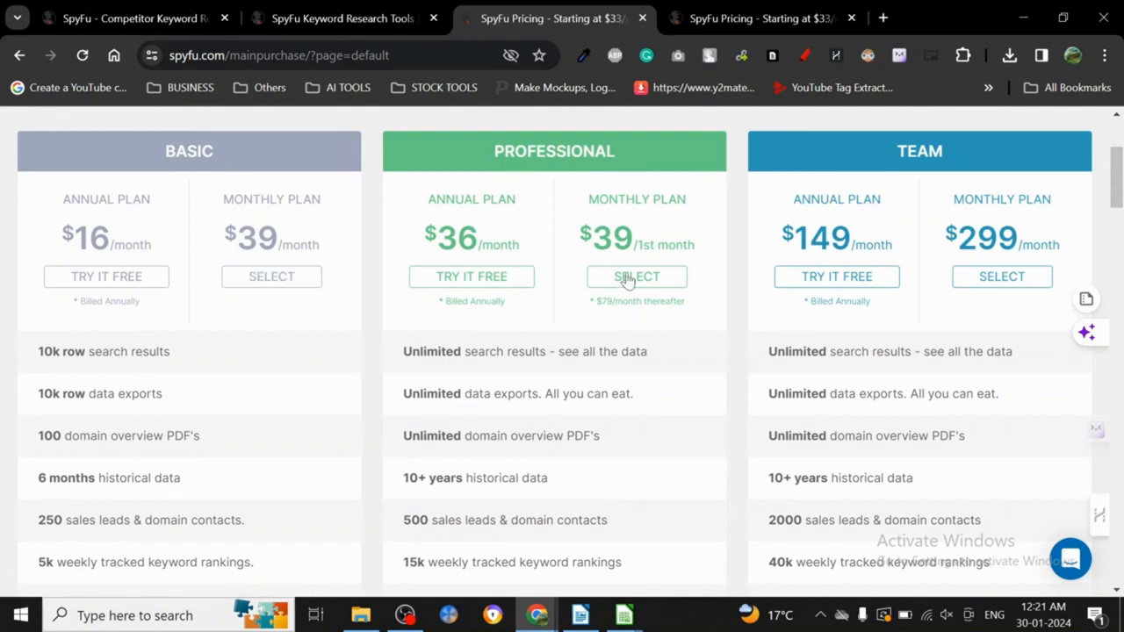
{"action": "mouse_move", "coordinate": [684, 320]}
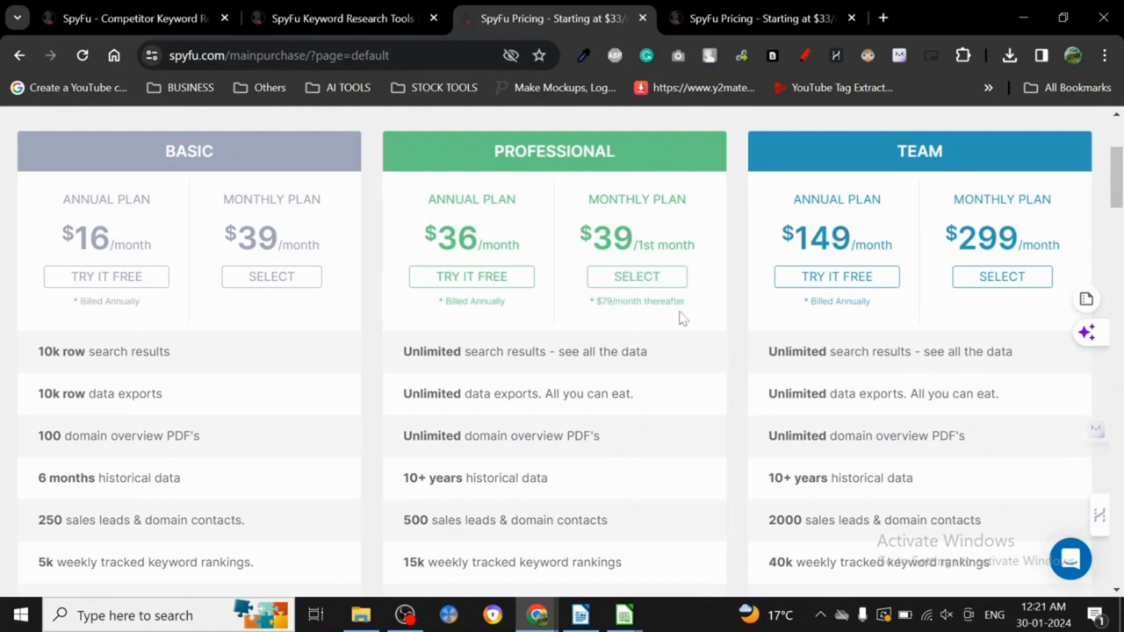
{"action": "mouse_move", "coordinate": [703, 341]}
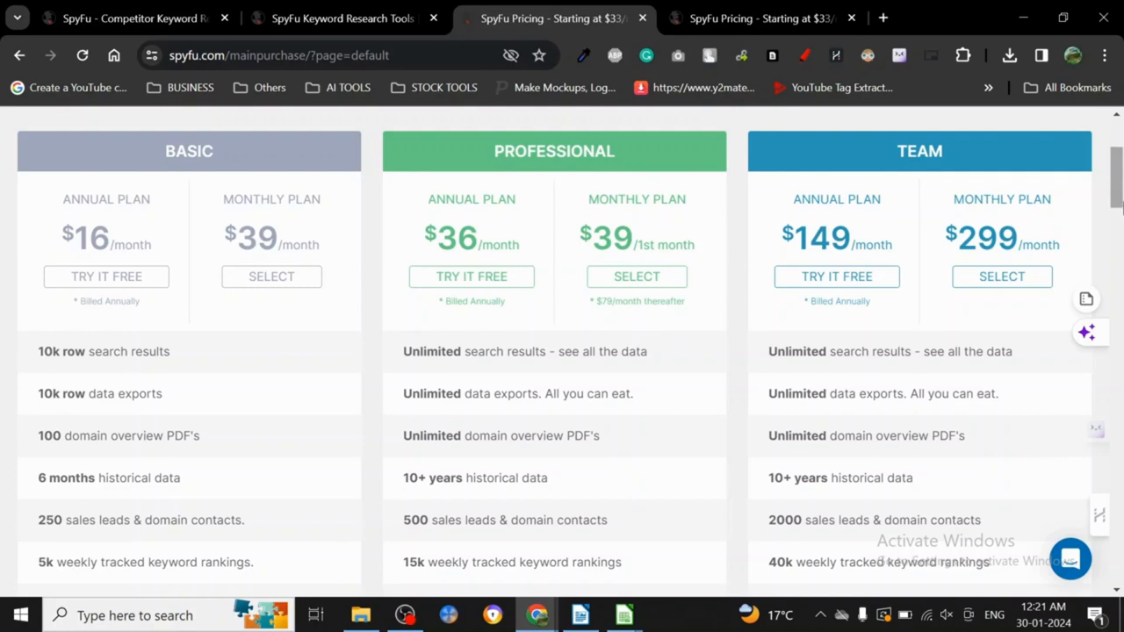
{"action": "scroll", "scroll_direction": "down", "scroll_amount": 3}
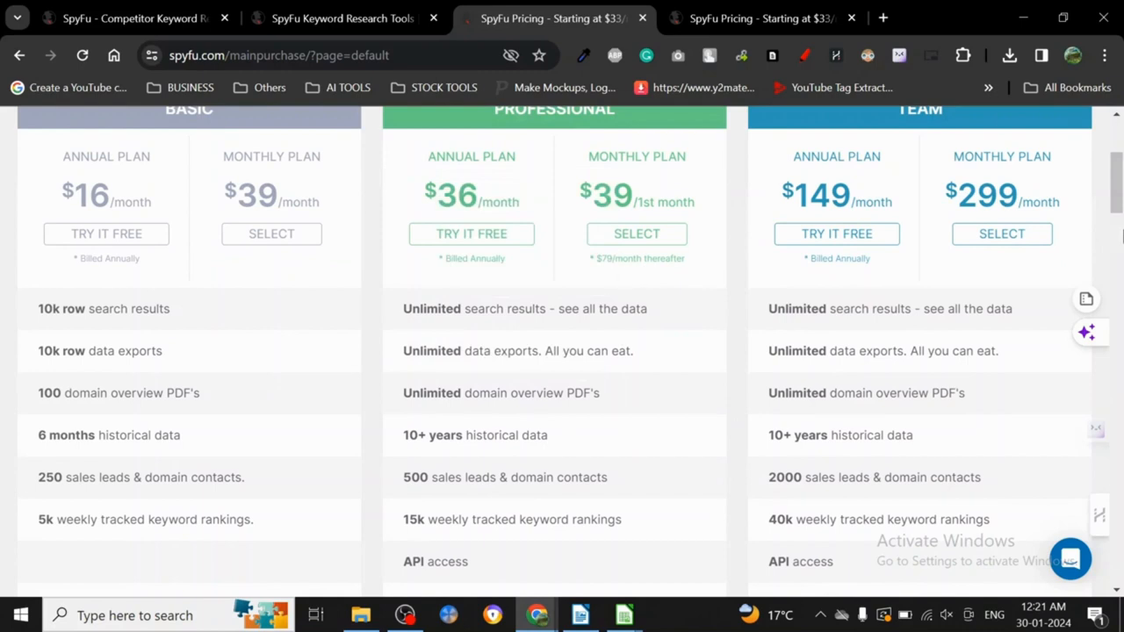
{"action": "scroll", "scroll_direction": "down", "scroll_amount": 3}
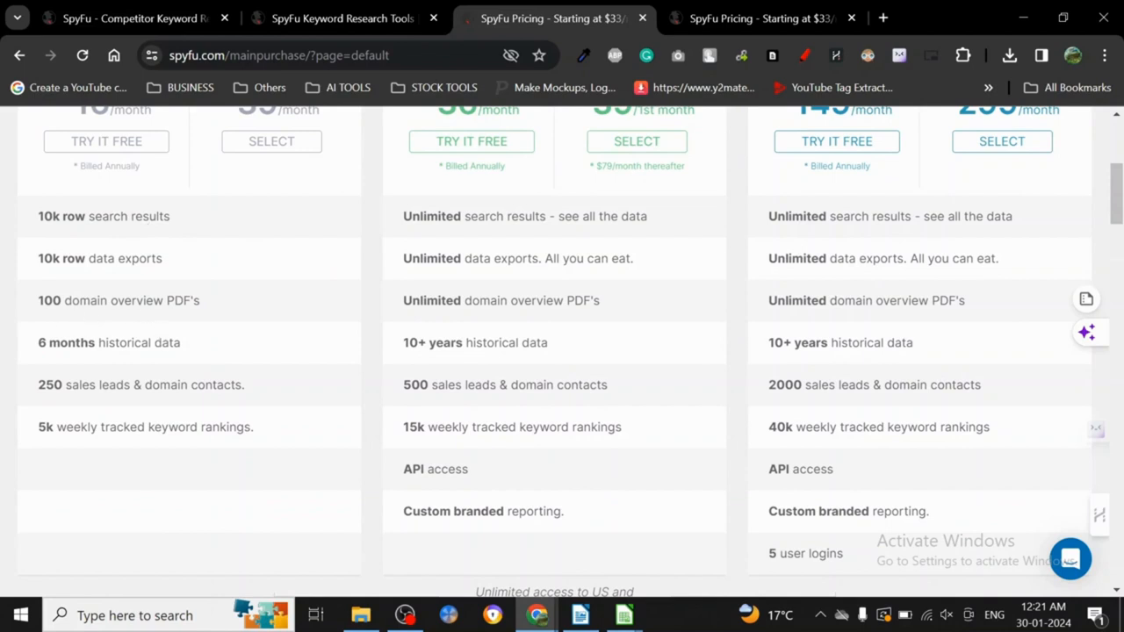
{"action": "mouse_move", "coordinate": [200, 402]}
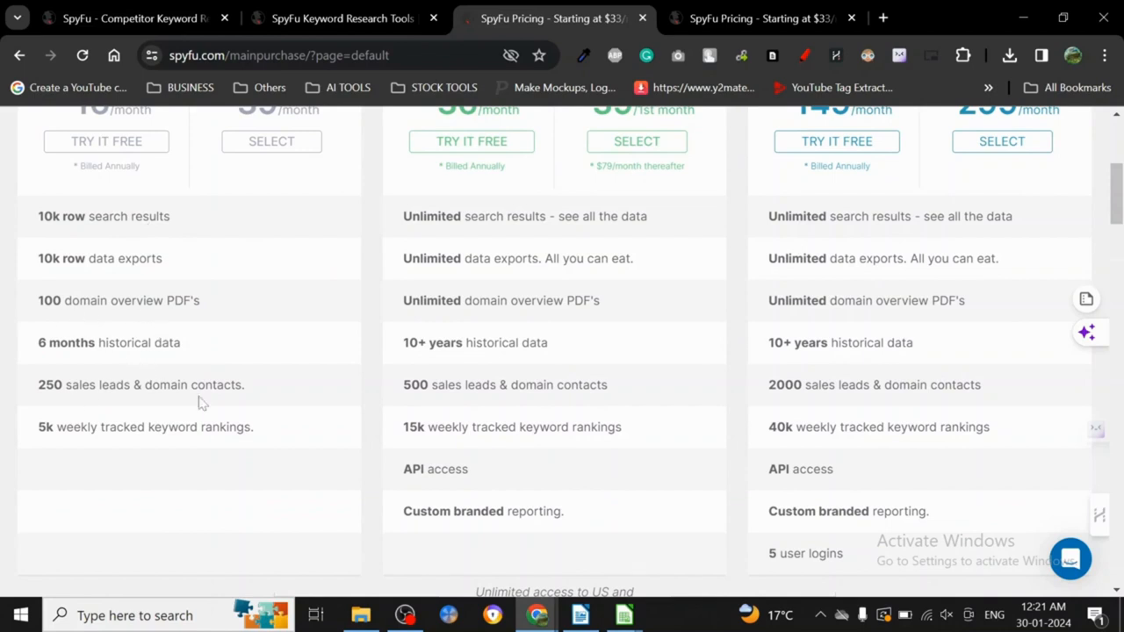
{"action": "mouse_move", "coordinate": [138, 402]}
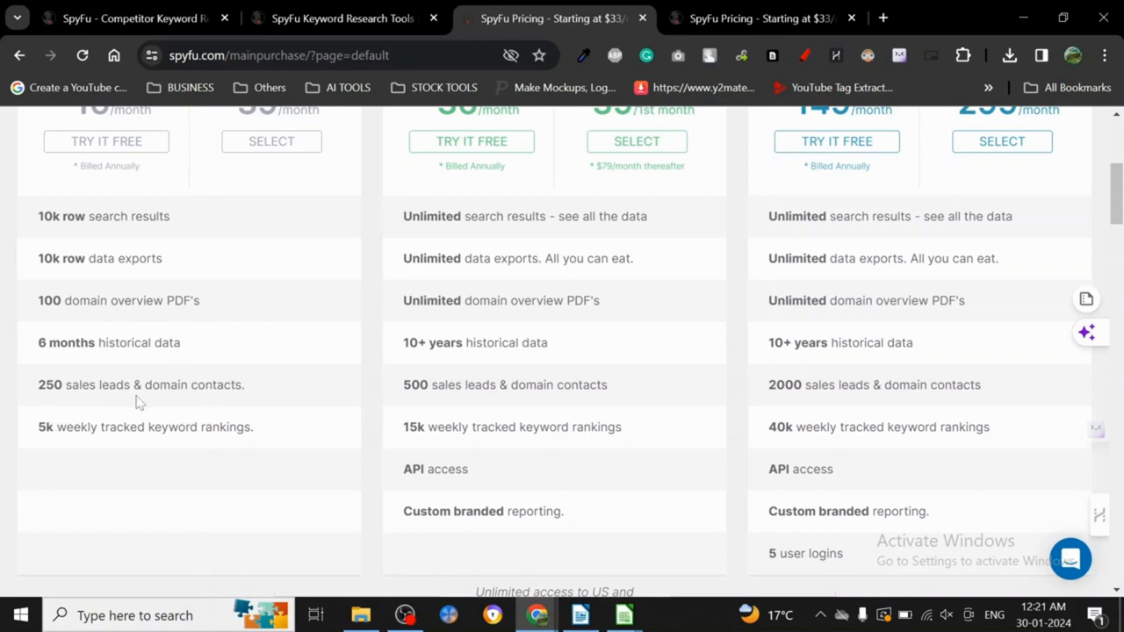
{"action": "mouse_move", "coordinate": [187, 453]}
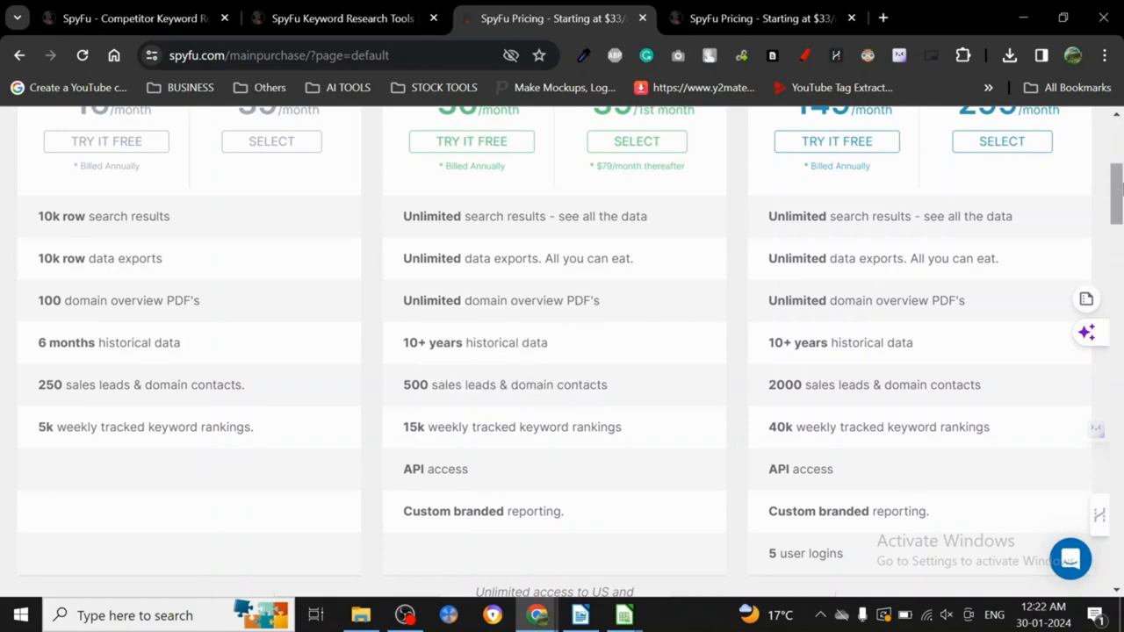
Review the custom reports and Plan/Feature table, then return to the 'cats' keyword overview.
{"action": "scroll", "scroll_direction": "down", "scroll_amount": 3}
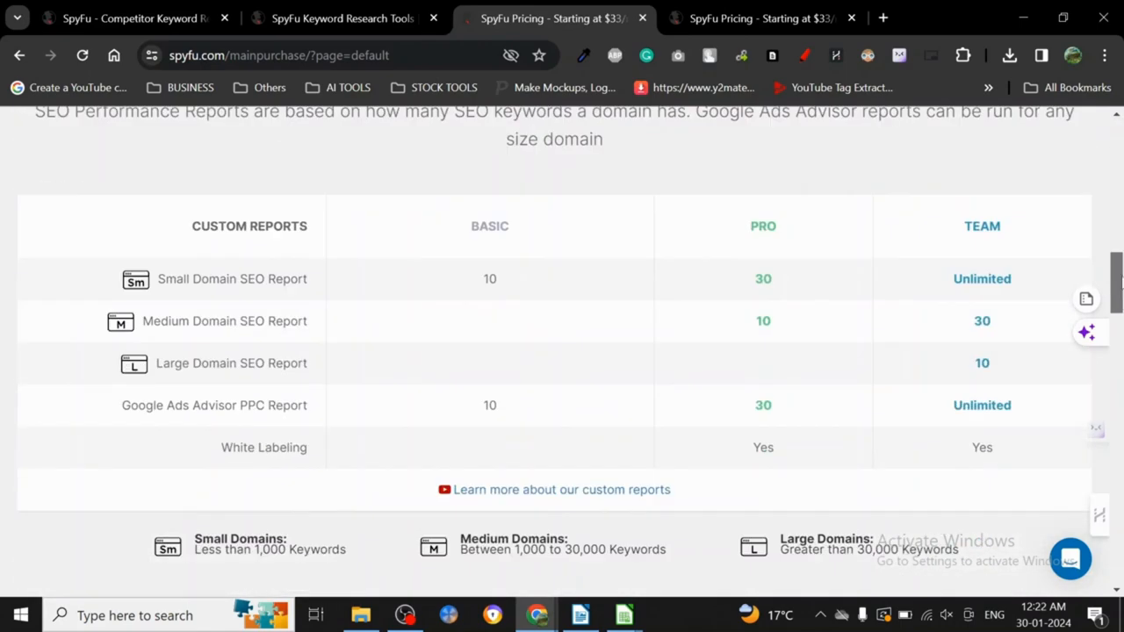
{"action": "scroll", "scroll_direction": "down", "scroll_amount": 3}
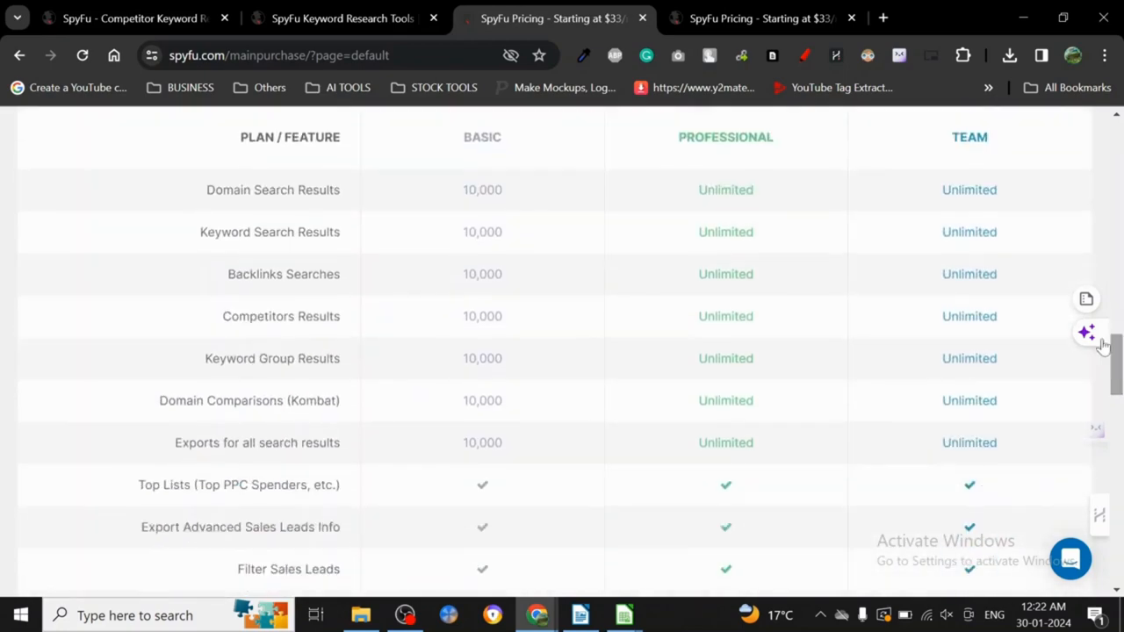
{"action": "mouse_move", "coordinate": [406, 369]}
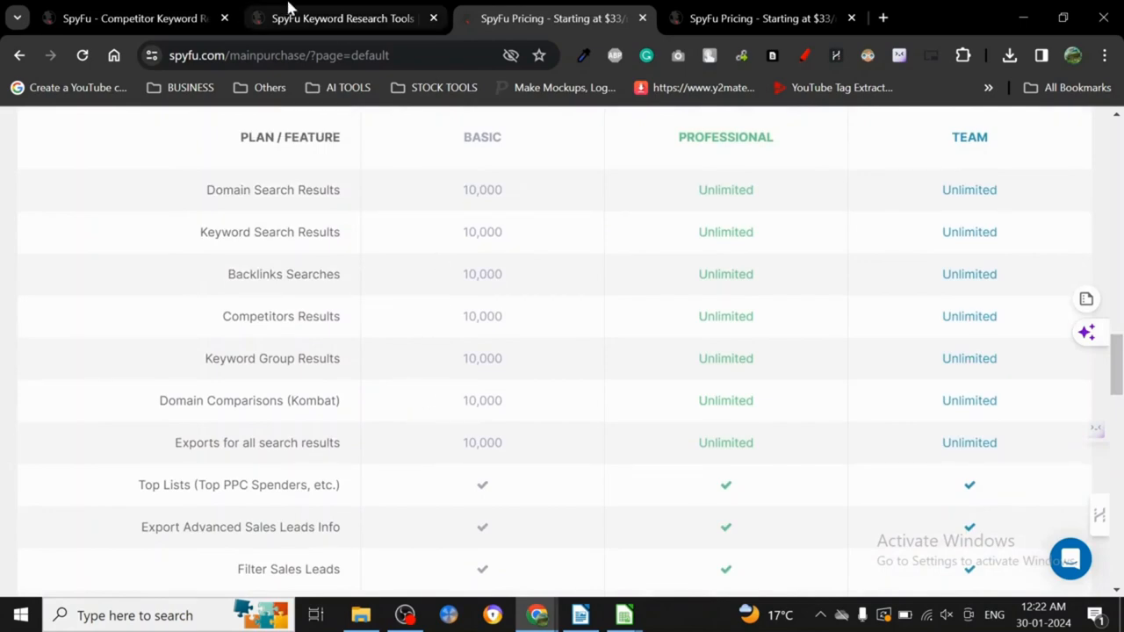
{"action": "left_click", "coordinate": [340, 18]}
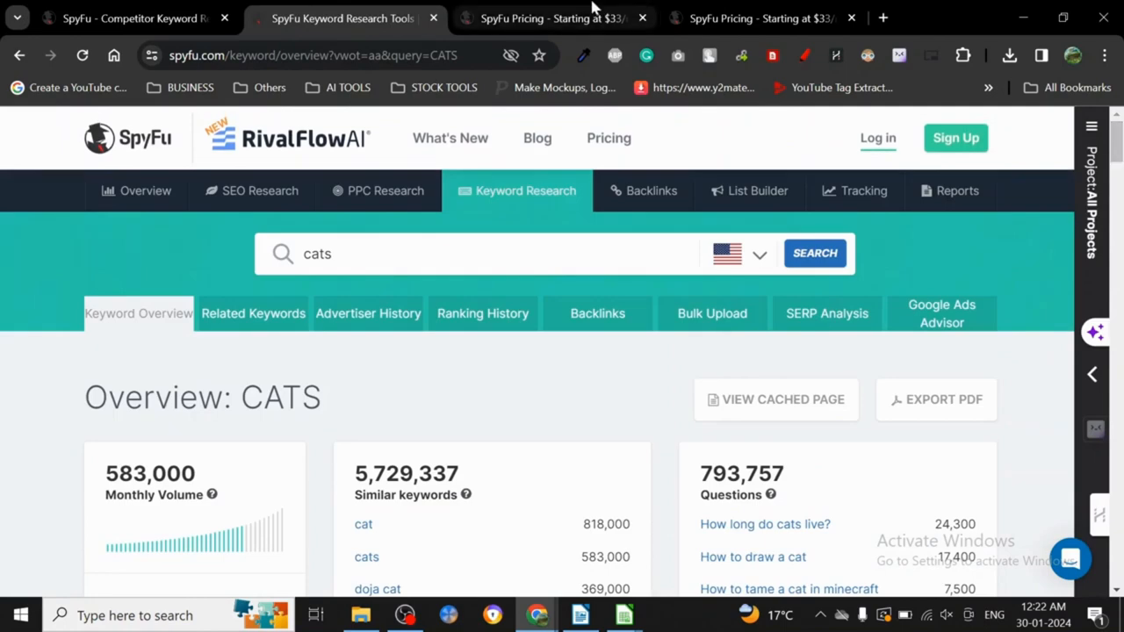
Return to the pricing page top showing Basic, Professional and Team plan prices.
{"action": "left_click", "coordinate": [554, 18]}
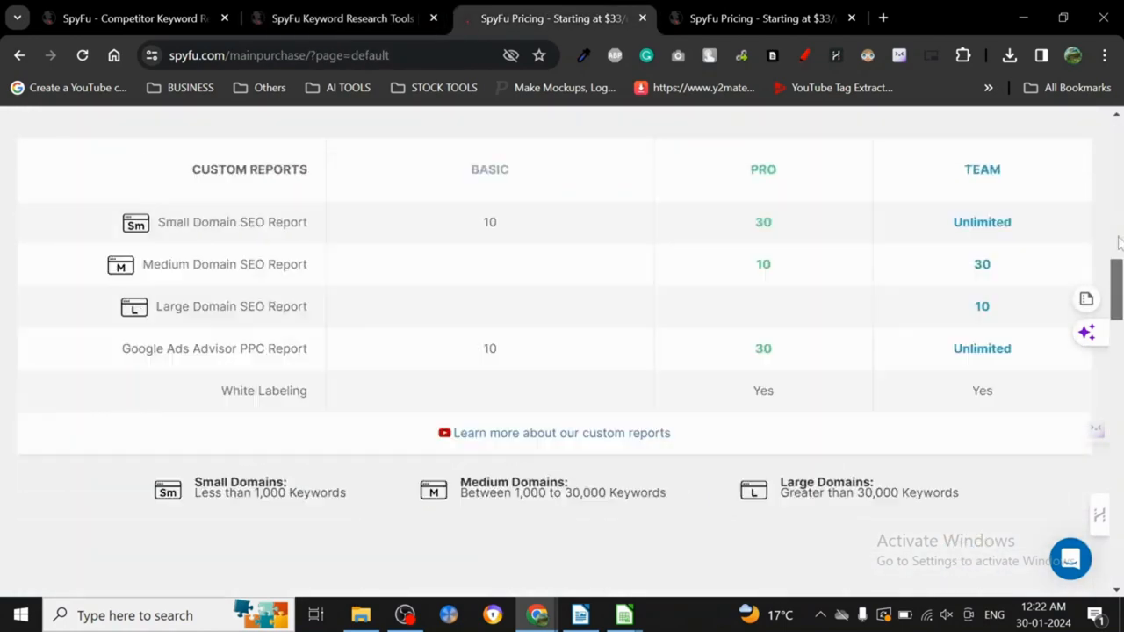
{"action": "scroll", "scroll_direction": "up", "scroll_amount": 3}
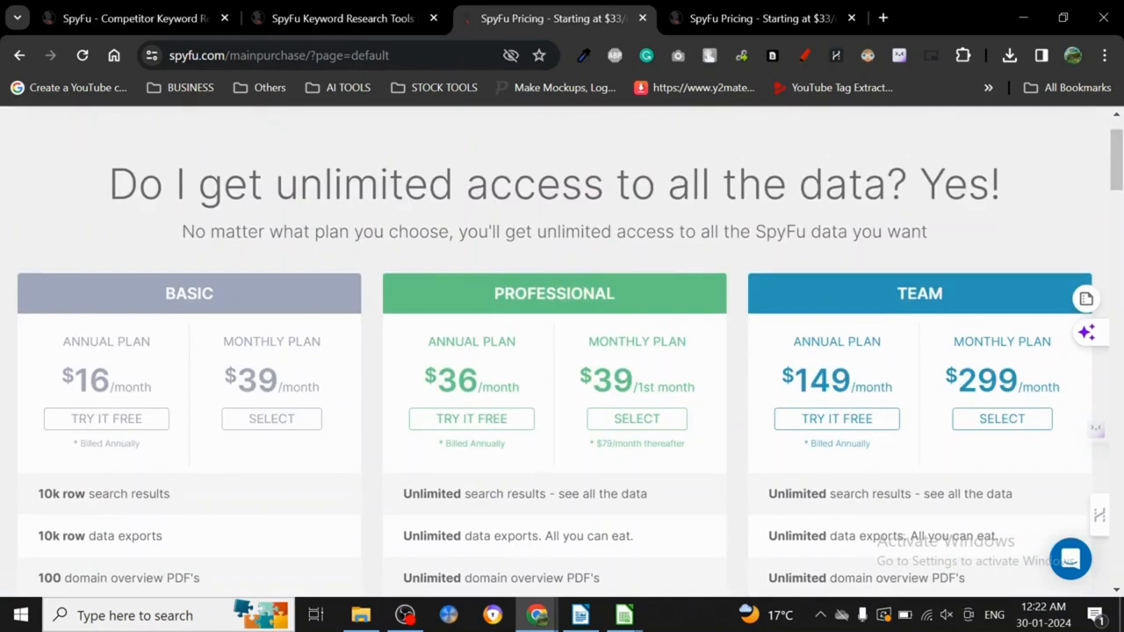
{"action": "mouse_move", "coordinate": [211, 414]}
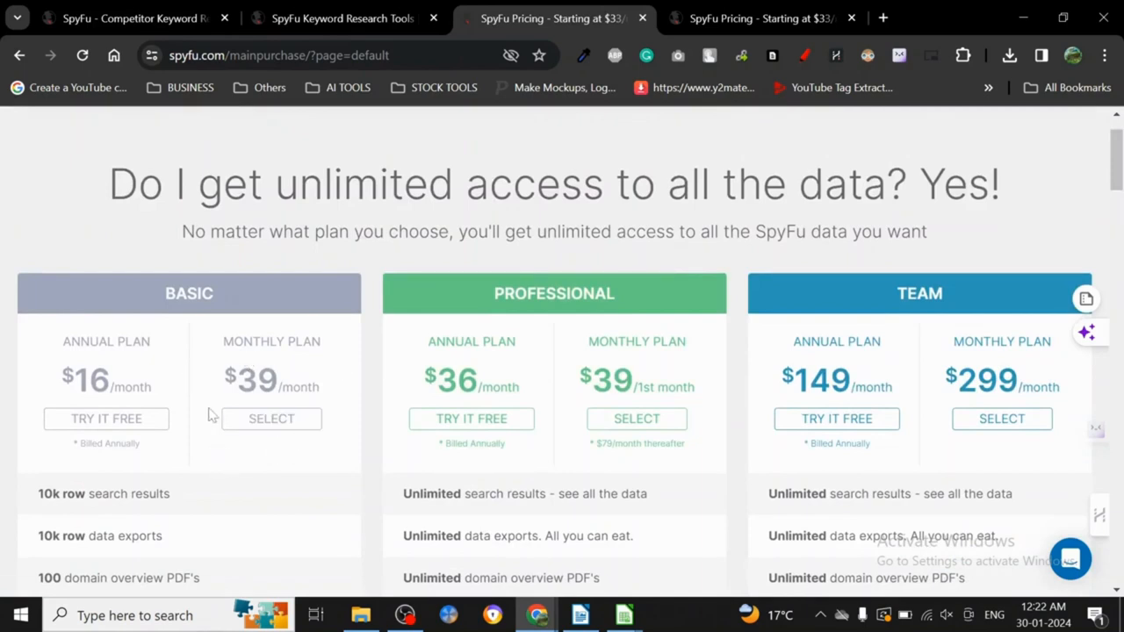
{"action": "mouse_move", "coordinate": [710, 367]}
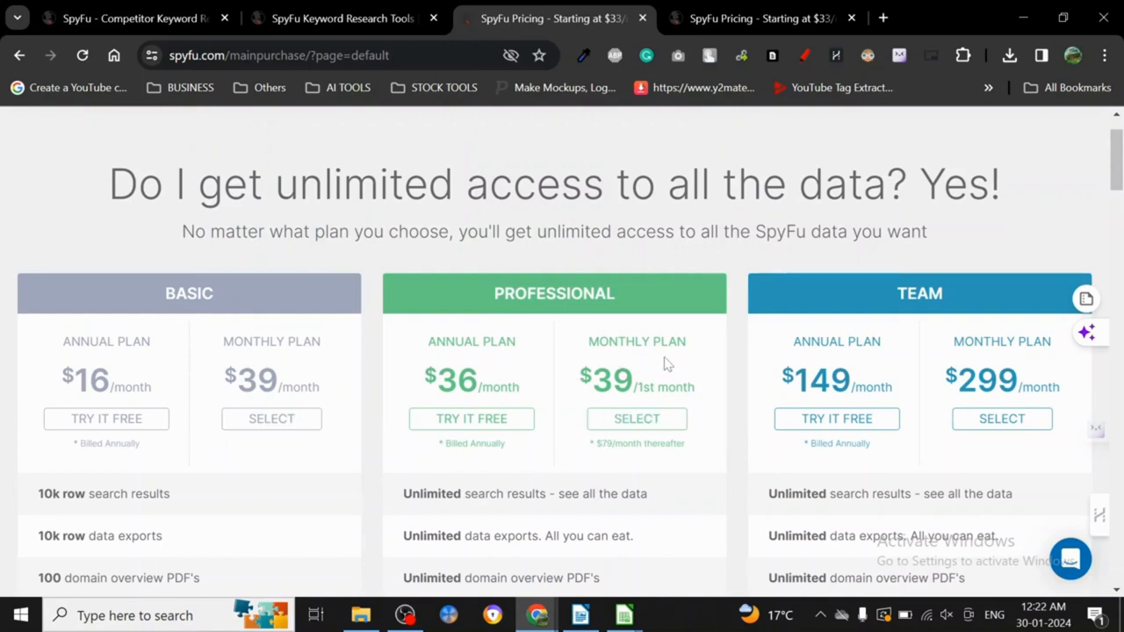
{"action": "mouse_move", "coordinate": [218, 356]}
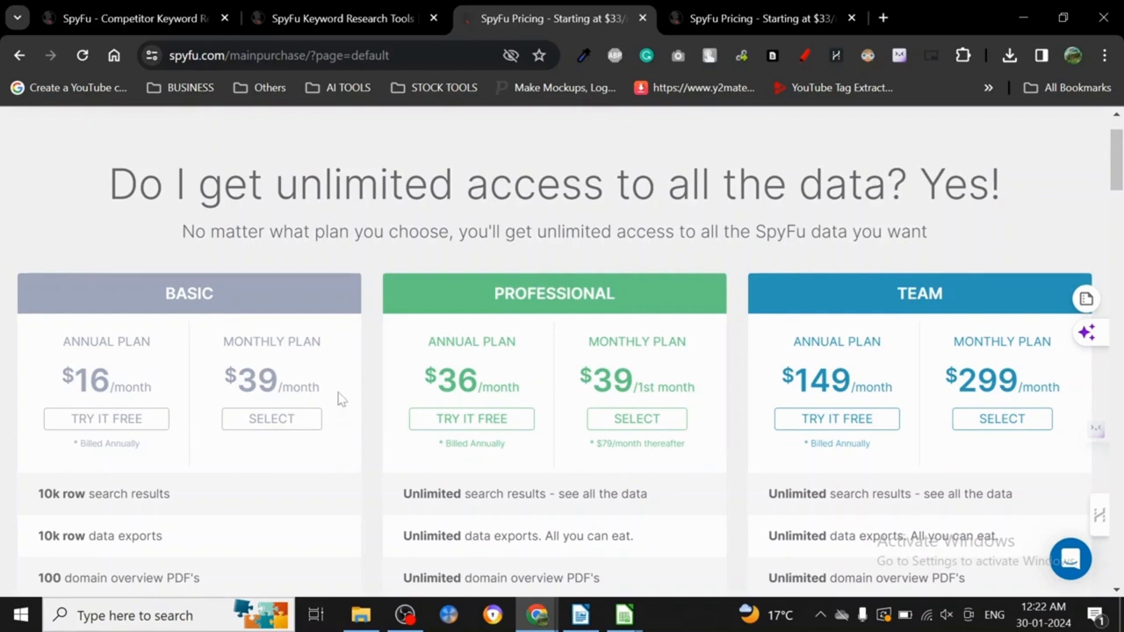
{"action": "mouse_move", "coordinate": [305, 372]}
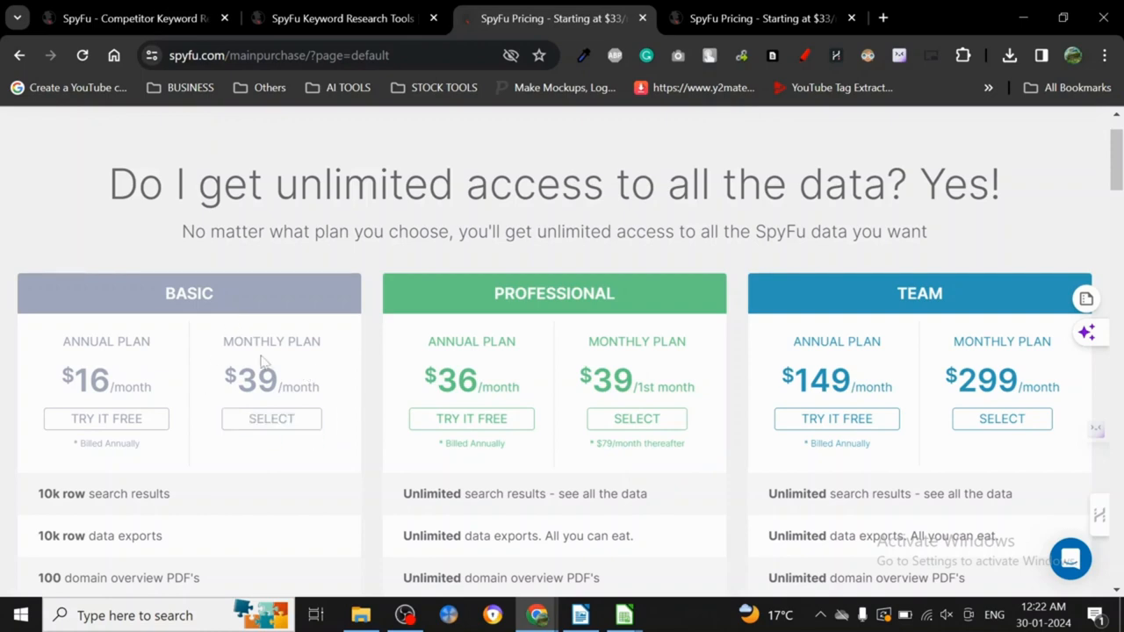
Scroll the 'cats' overview through ads history and organic search ranking analysis.
{"action": "left_click", "coordinate": [341, 17]}
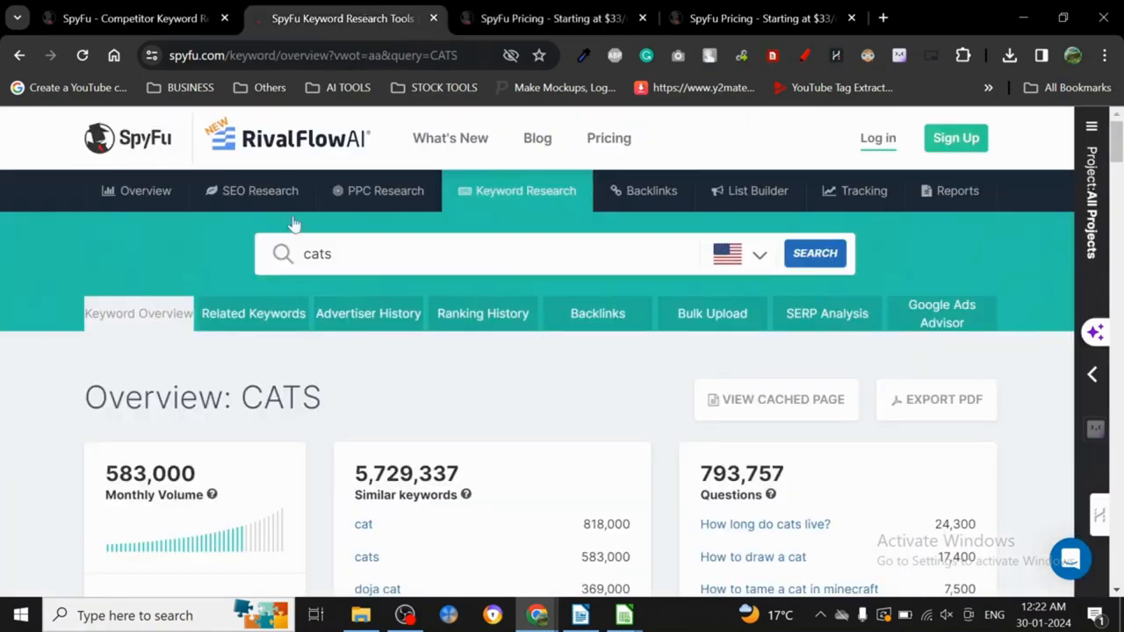
{"action": "scroll", "scroll_direction": "down", "scroll_amount": 3}
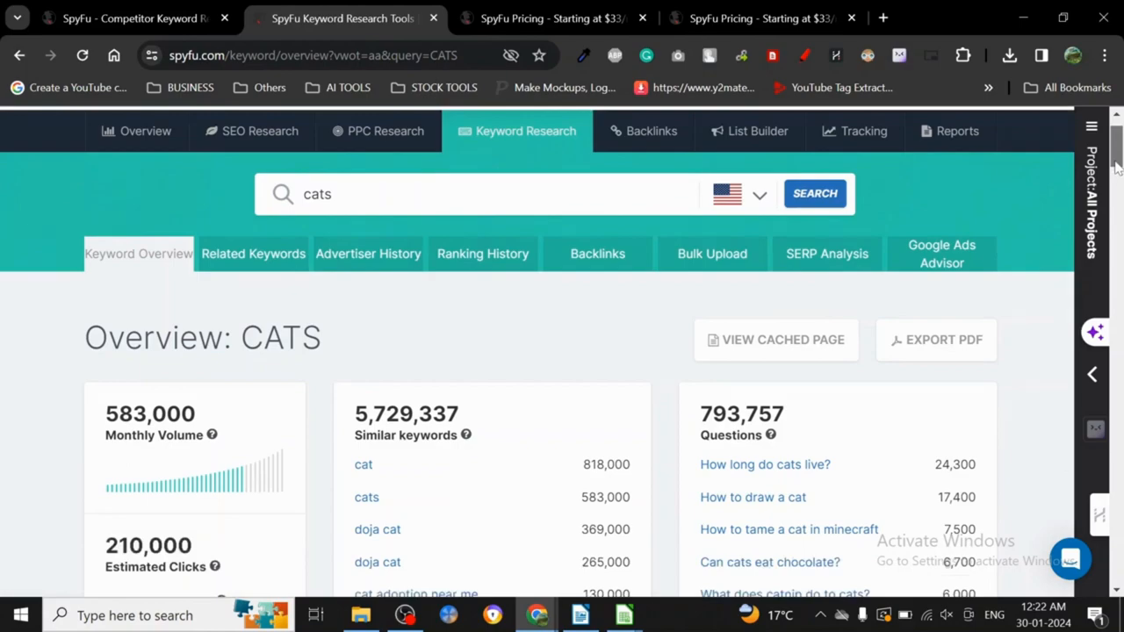
{"action": "scroll", "scroll_direction": "down", "scroll_amount": 3}
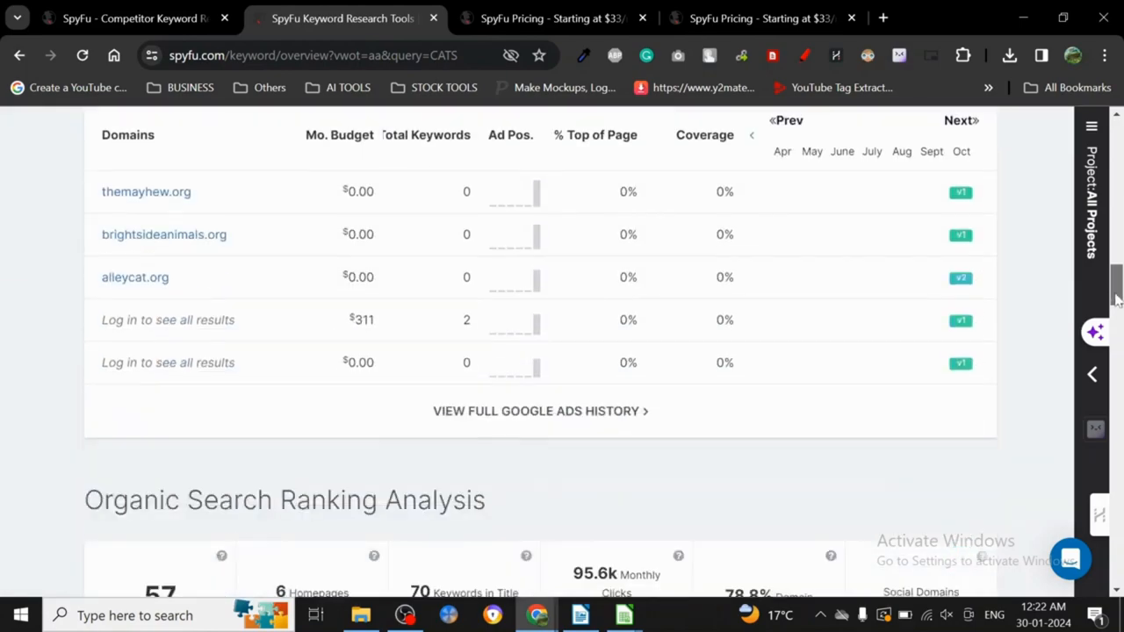
{"action": "scroll", "scroll_direction": "down", "scroll_amount": 3}
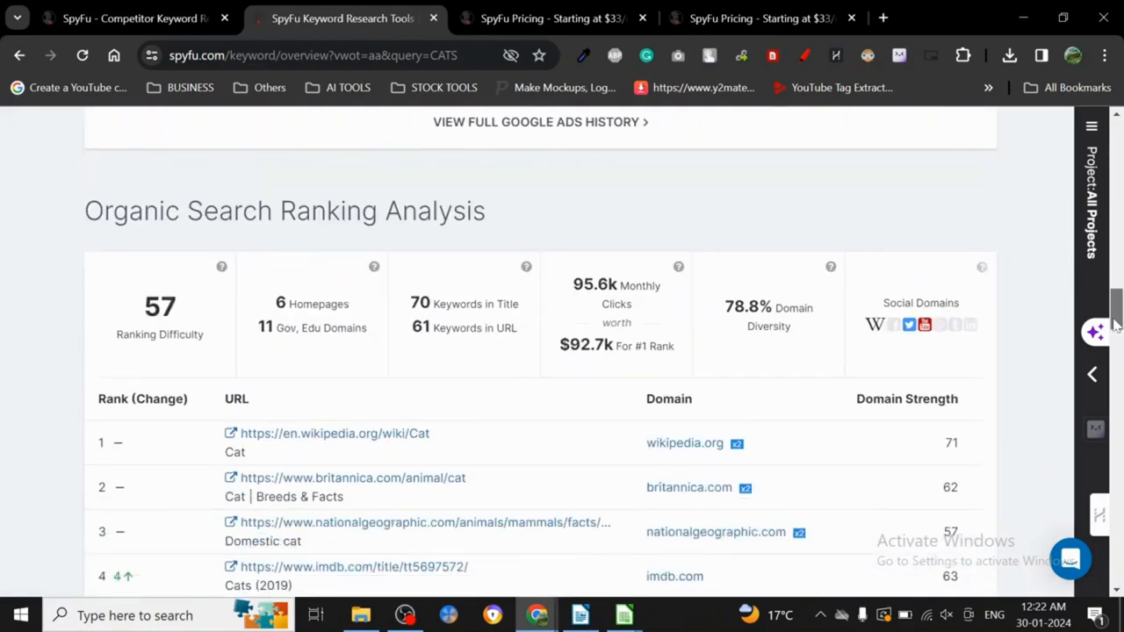
{"action": "scroll", "scroll_direction": "down", "scroll_amount": 3}
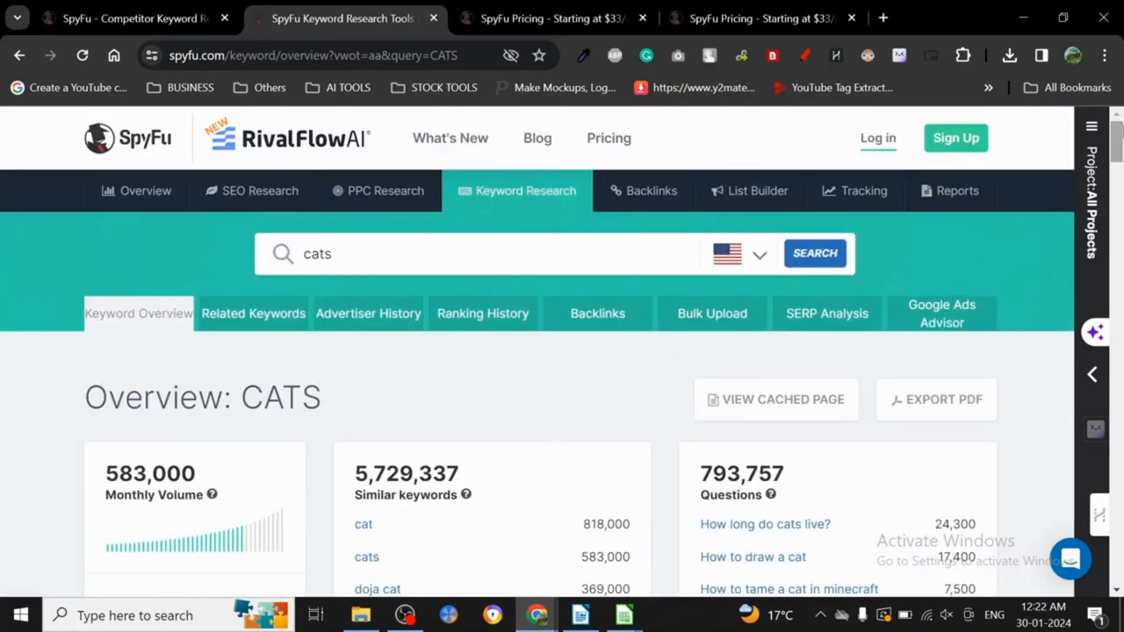
{"action": "mouse_move", "coordinate": [243, 229]}
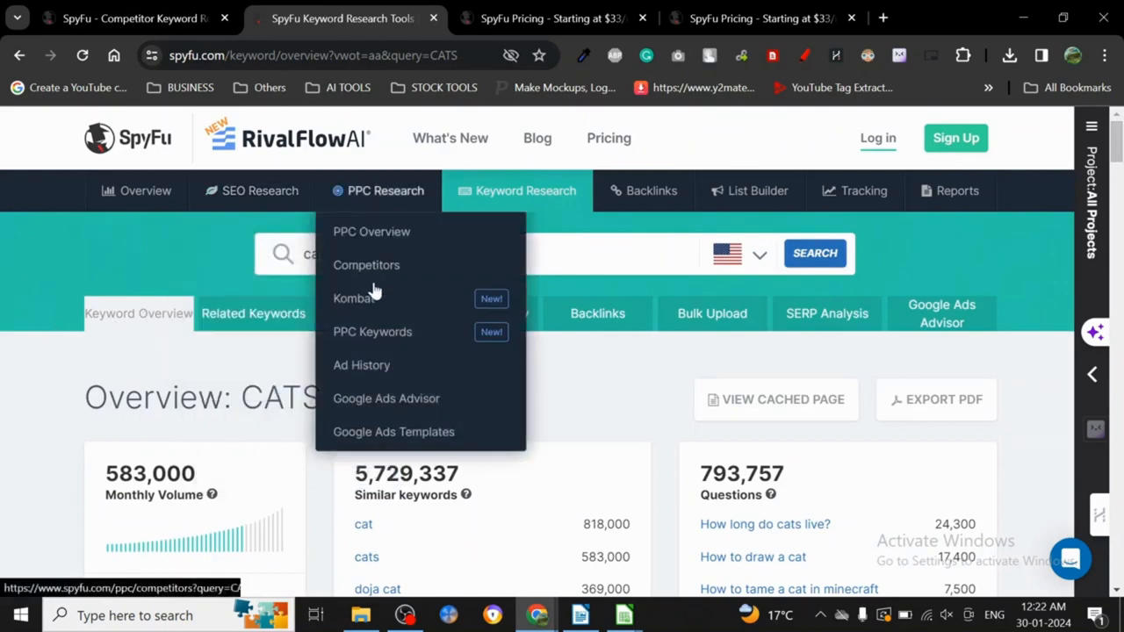
{"action": "mouse_move", "coordinate": [387, 397]}
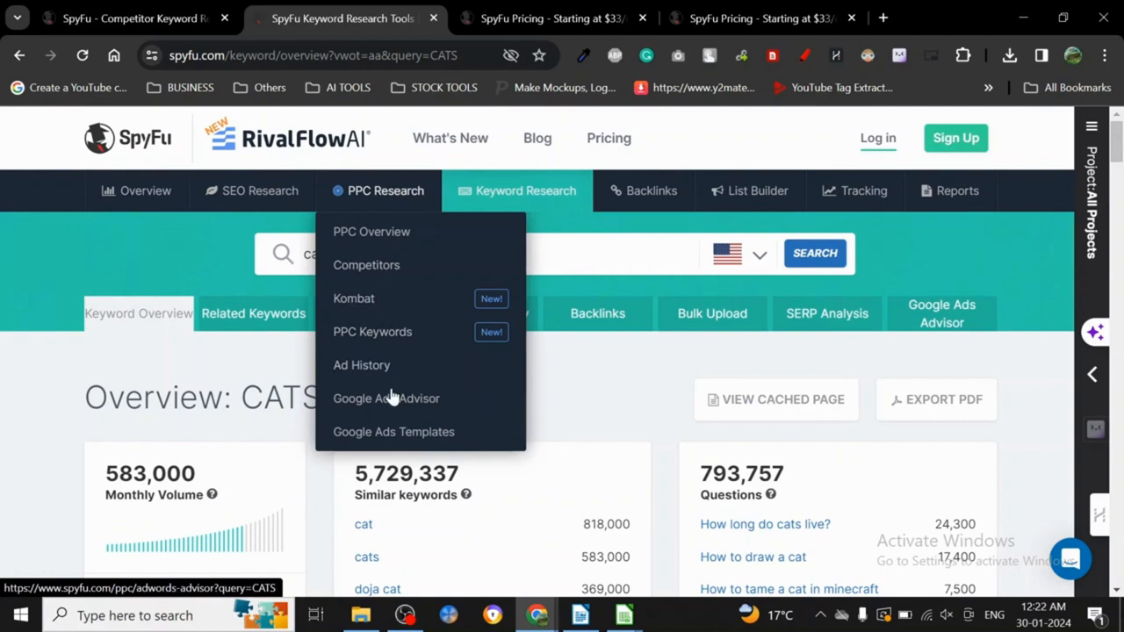
{"action": "left_click", "coordinate": [757, 189]}
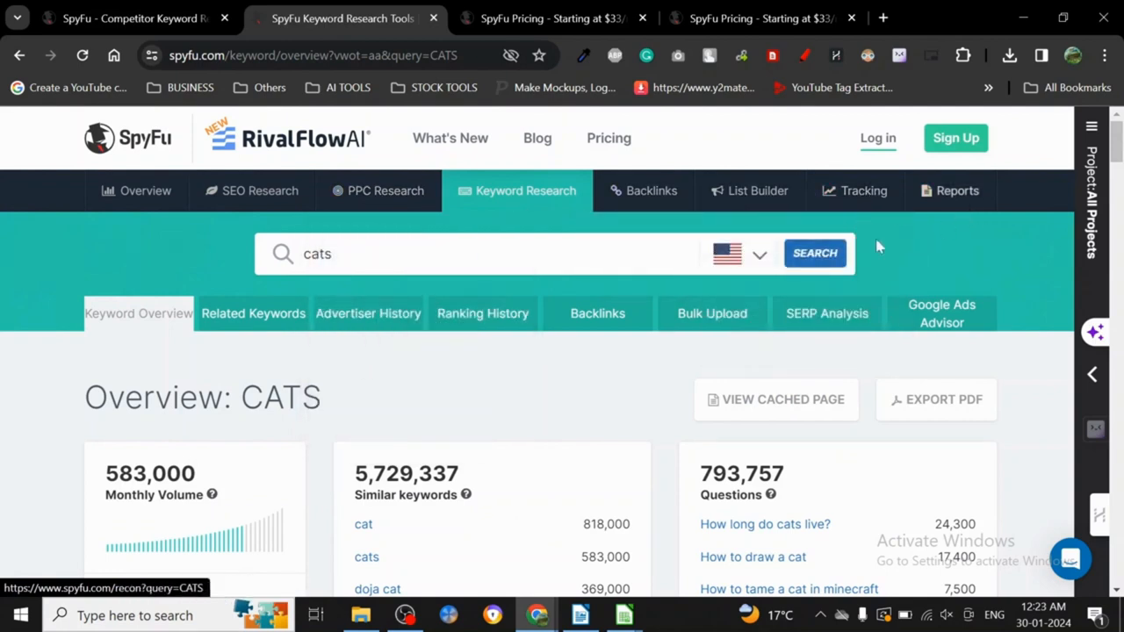
{"action": "left_click", "coordinate": [554, 18]}
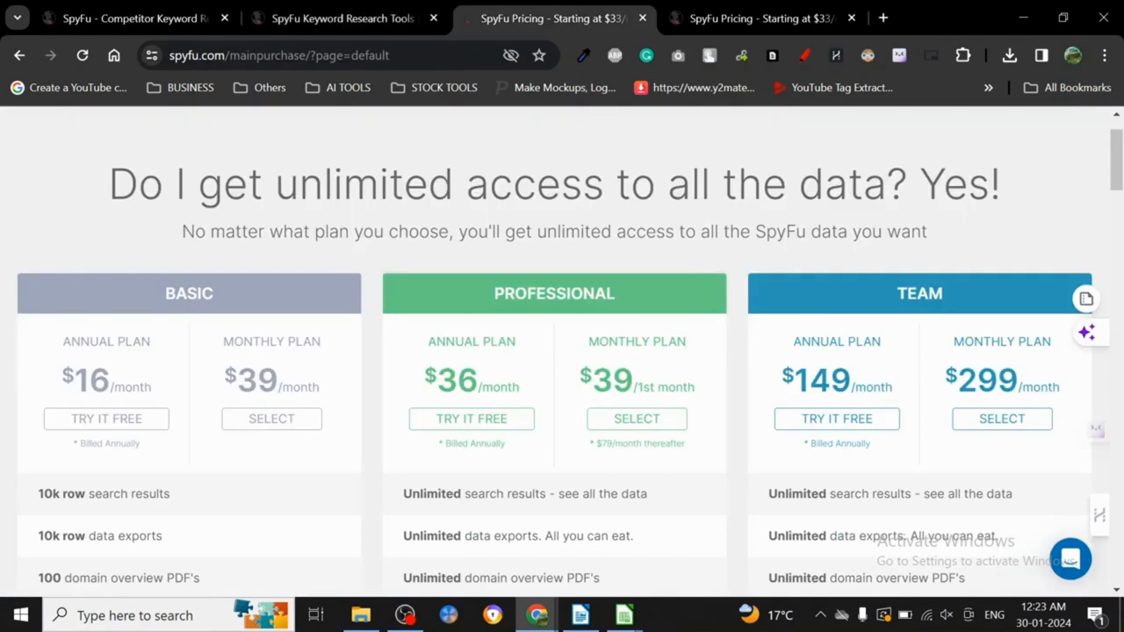
{"action": "left_click", "coordinate": [341, 18]}
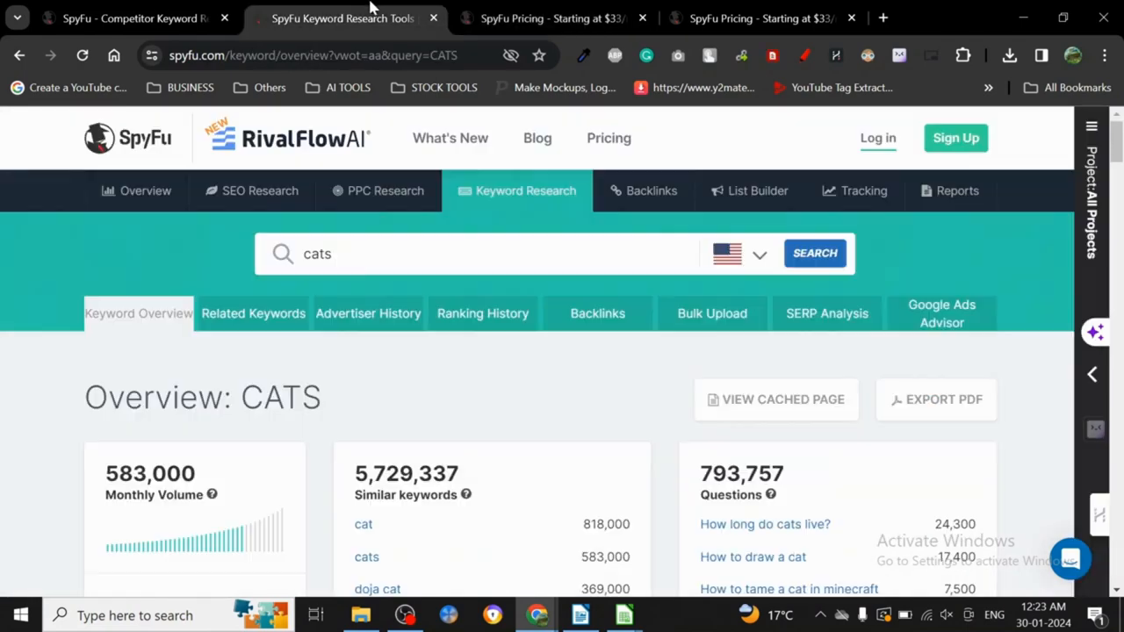
{"action": "mouse_move", "coordinate": [9, 330]}
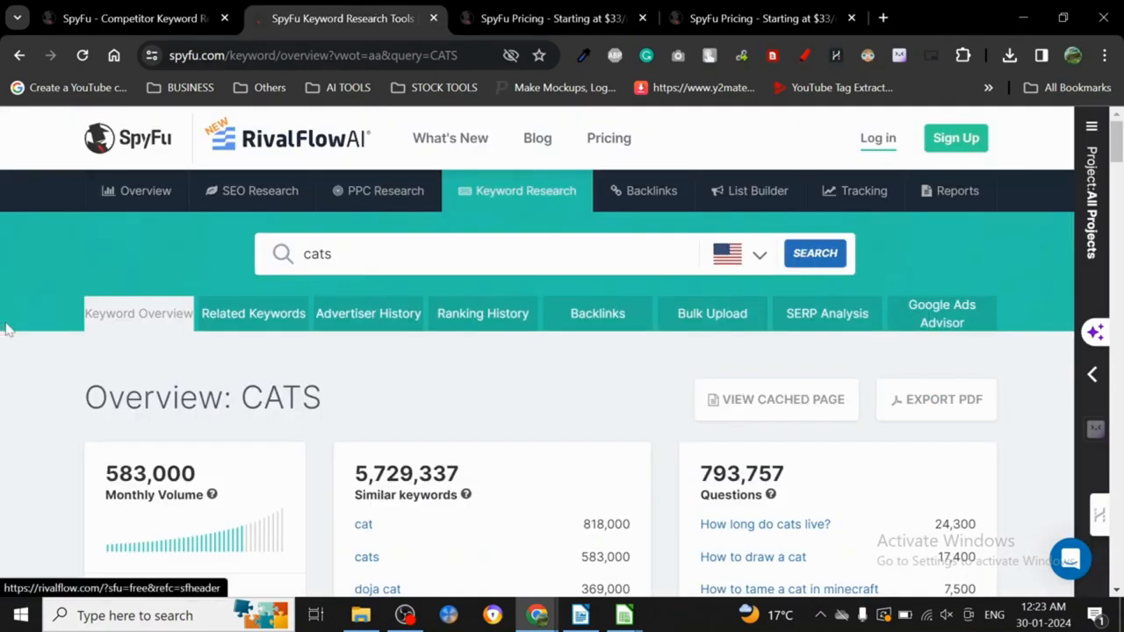